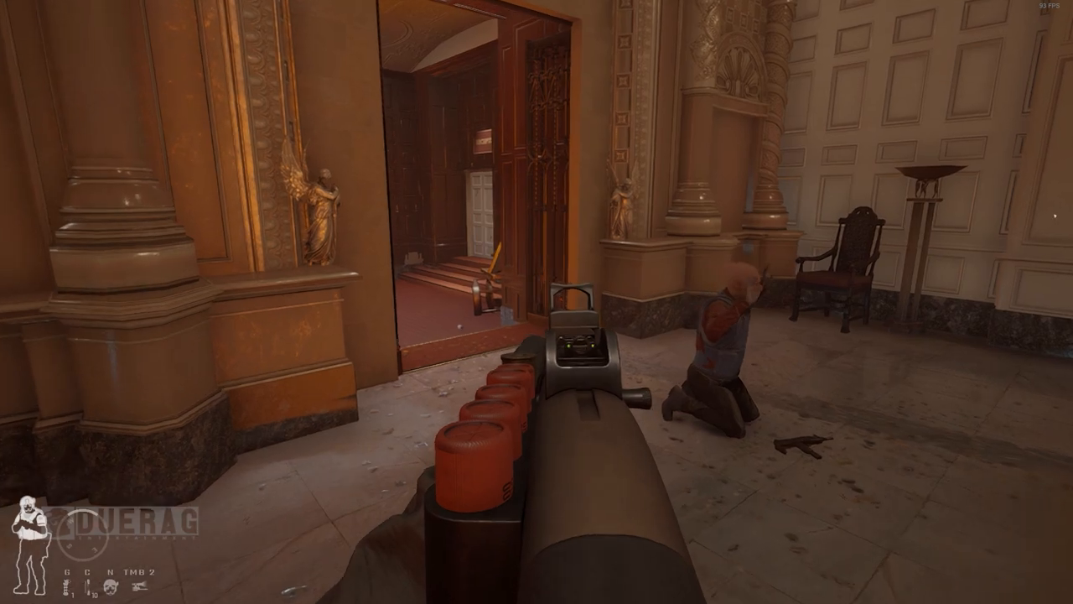
mouse_move(335, 302)
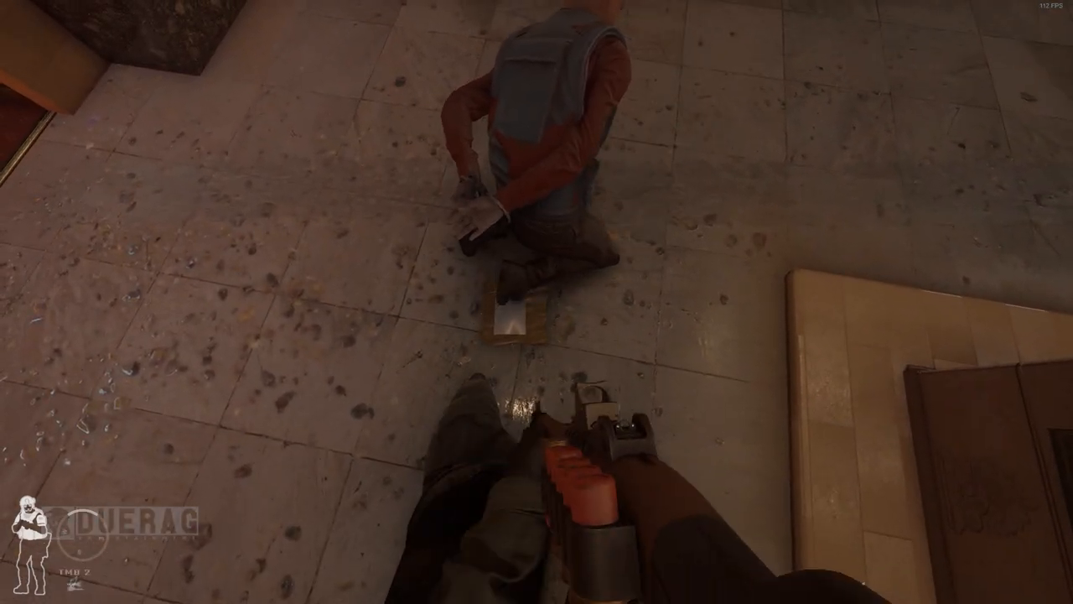
mouse_move(537, 302)
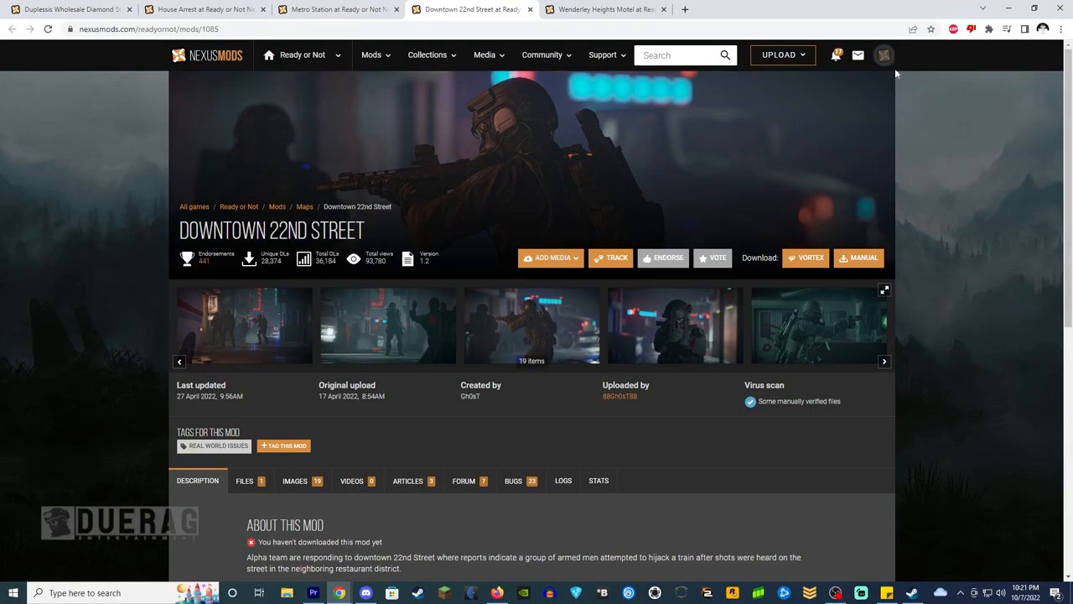
- Queue manual downloads of the map mods, starting with Downtown 22nd Street and Metro Station
click(858, 257)
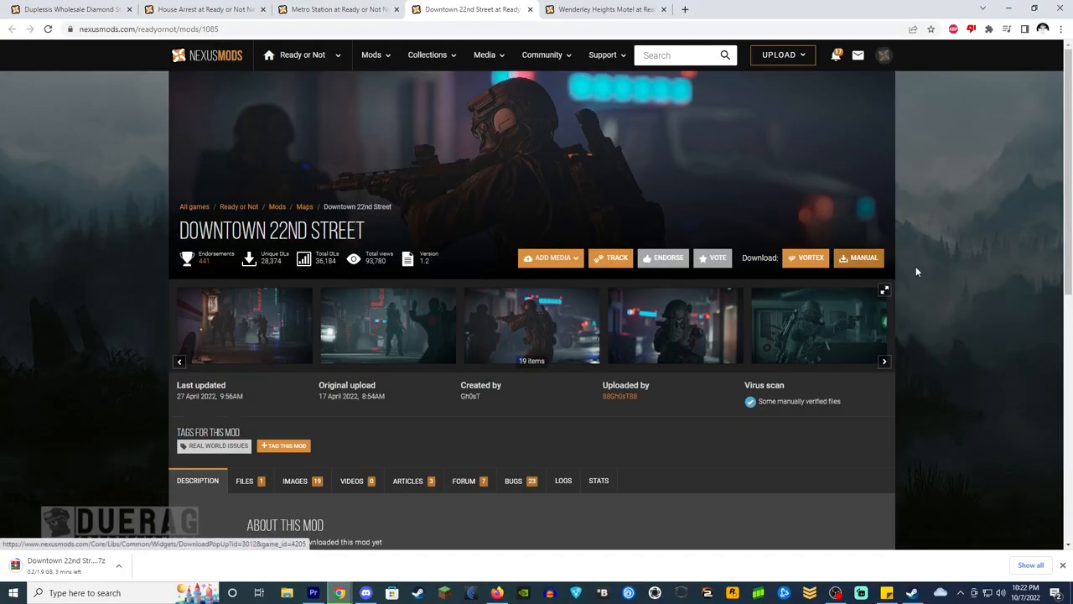
scroll(down, 3)
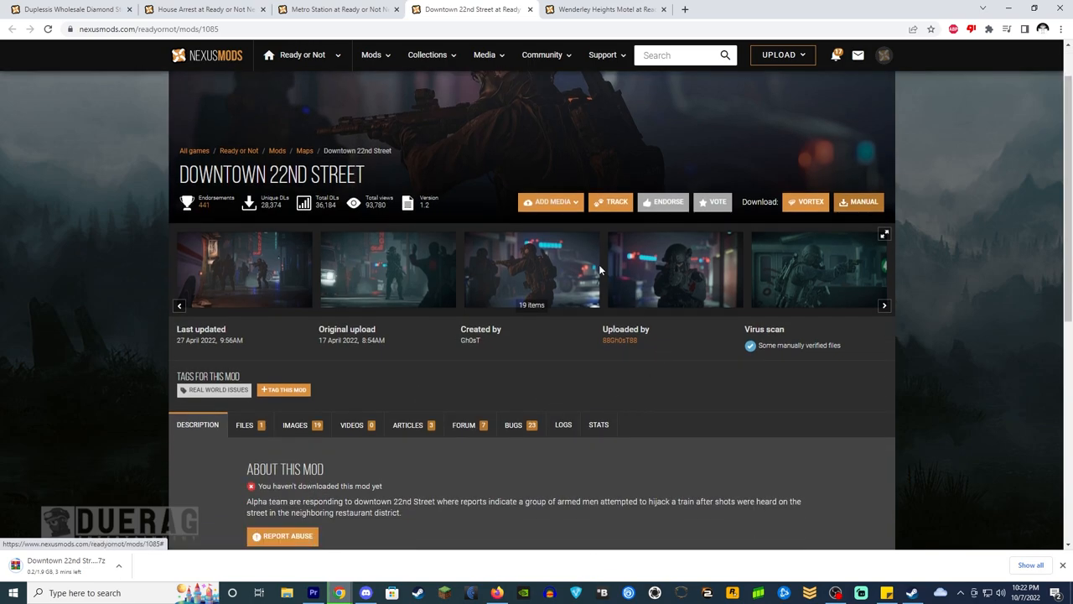
click(604, 10)
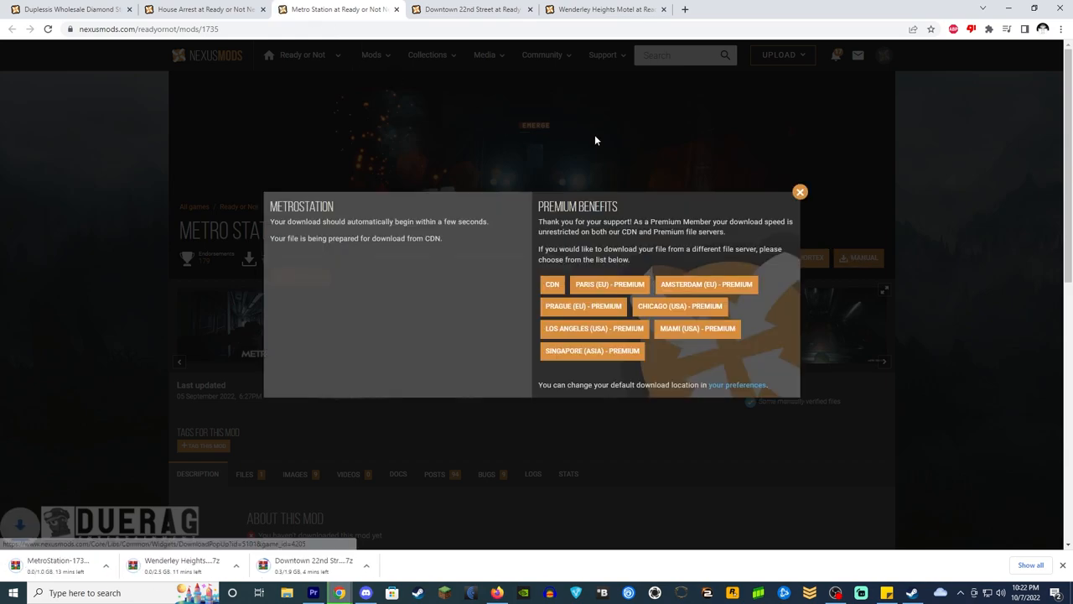
click(205, 9)
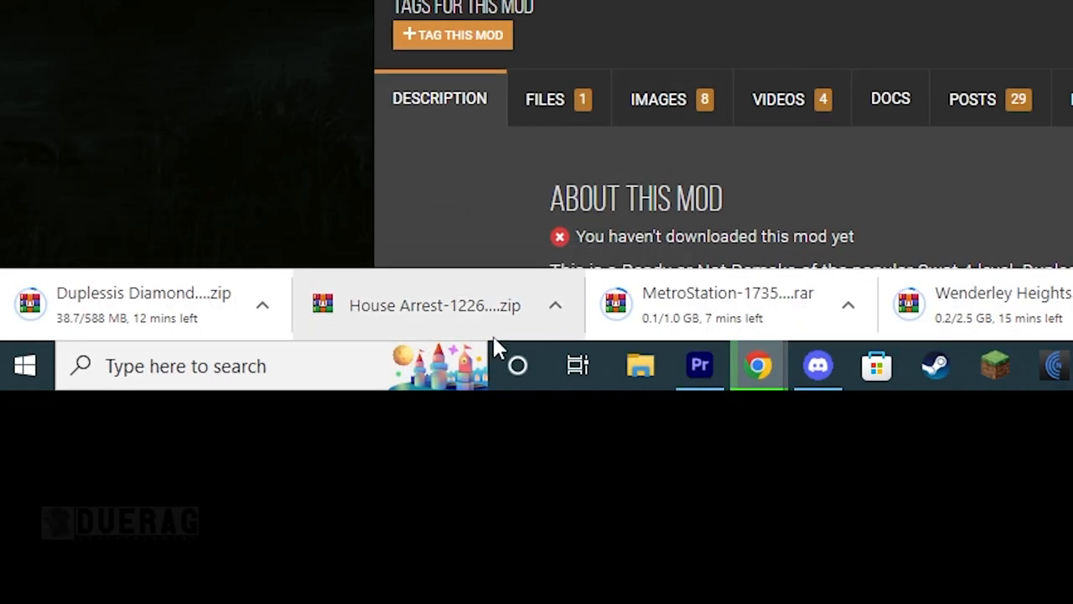
click(883, 54)
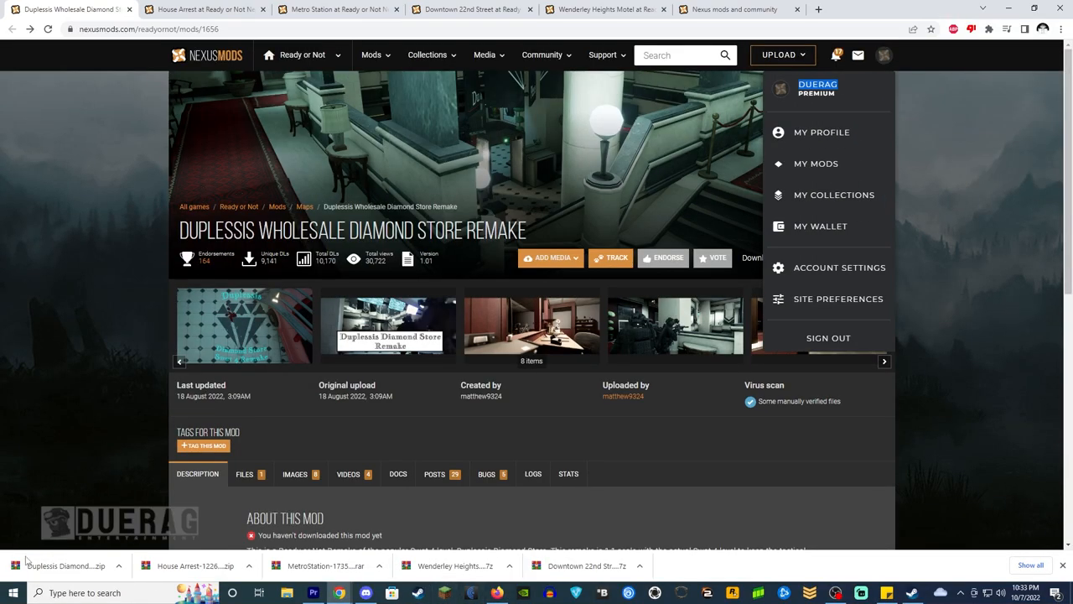
mouse_move(197, 556)
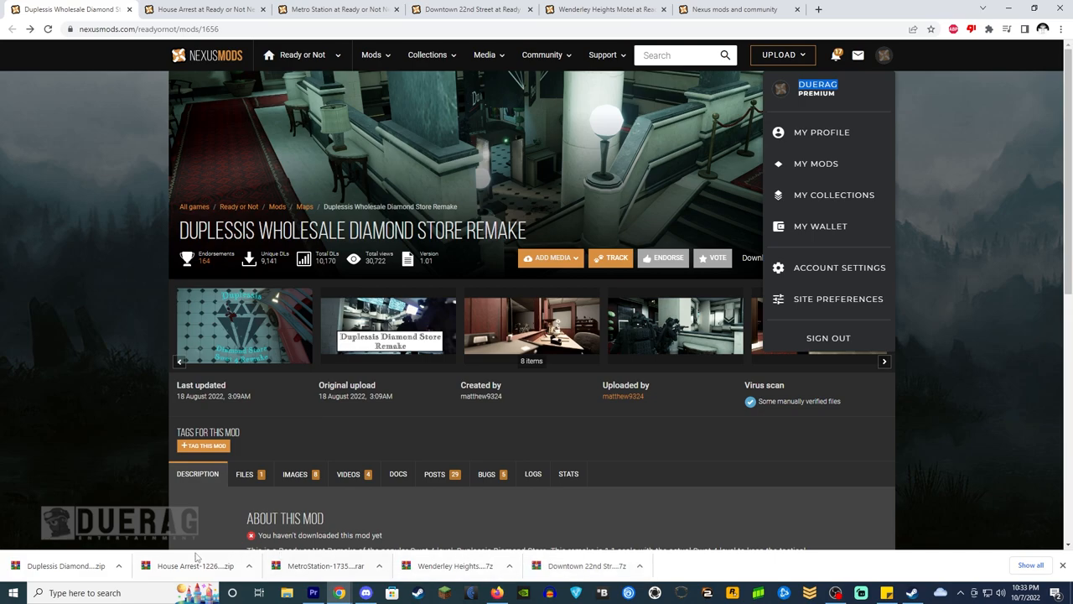
mouse_move(828, 106)
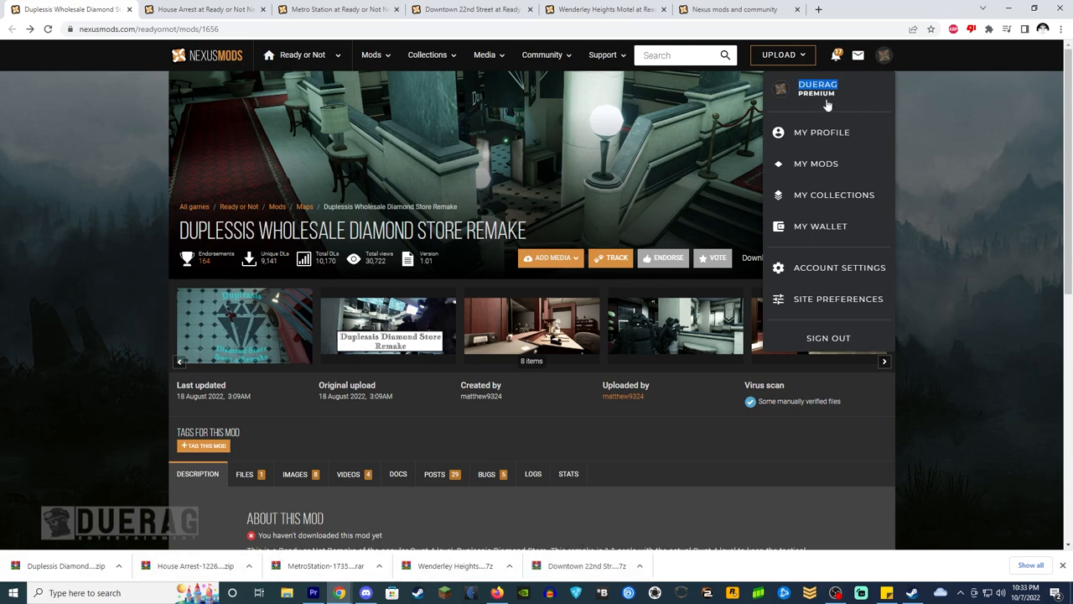
- Open the Downtown 22nd Street .7z from Chrome's download bar in WinRAR
scroll(down, 3)
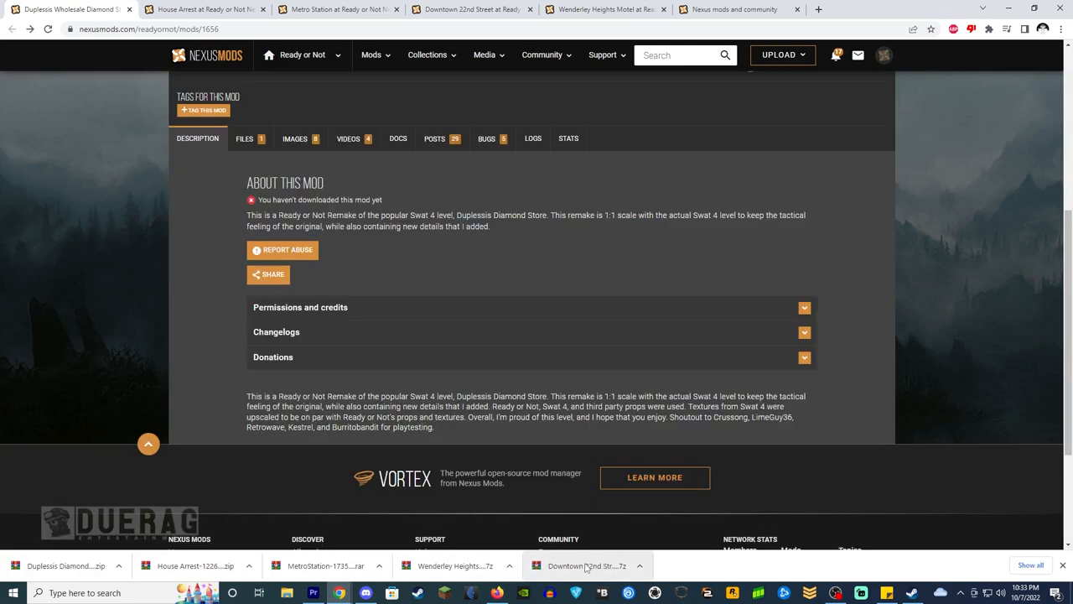
click(587, 566)
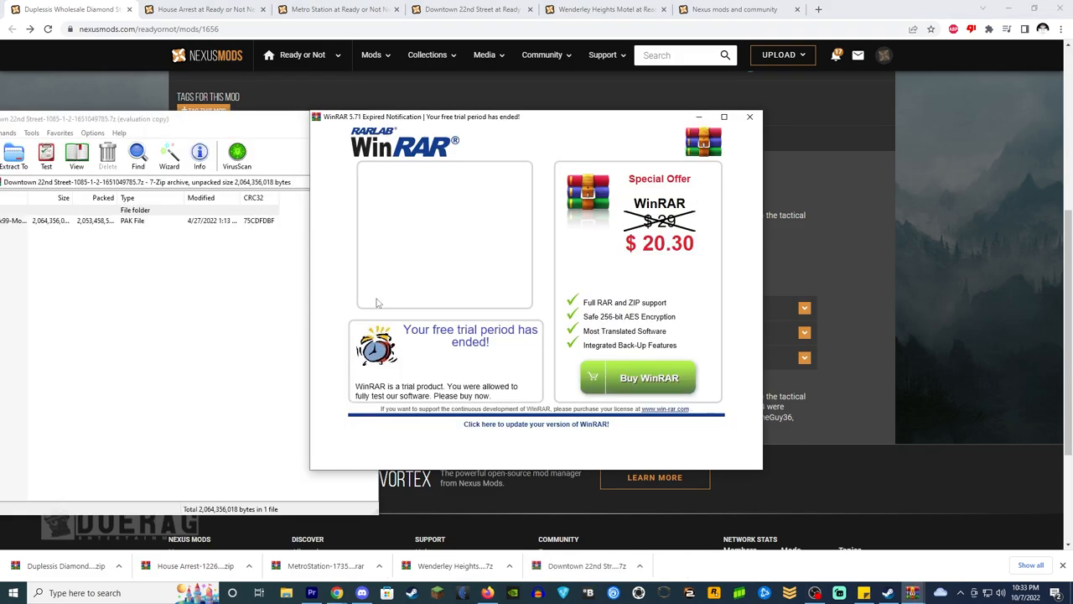
- Dismiss WinRAR's trial and license nags, then bring up Extract To for Wenderley Heights Motel
click(749, 117)
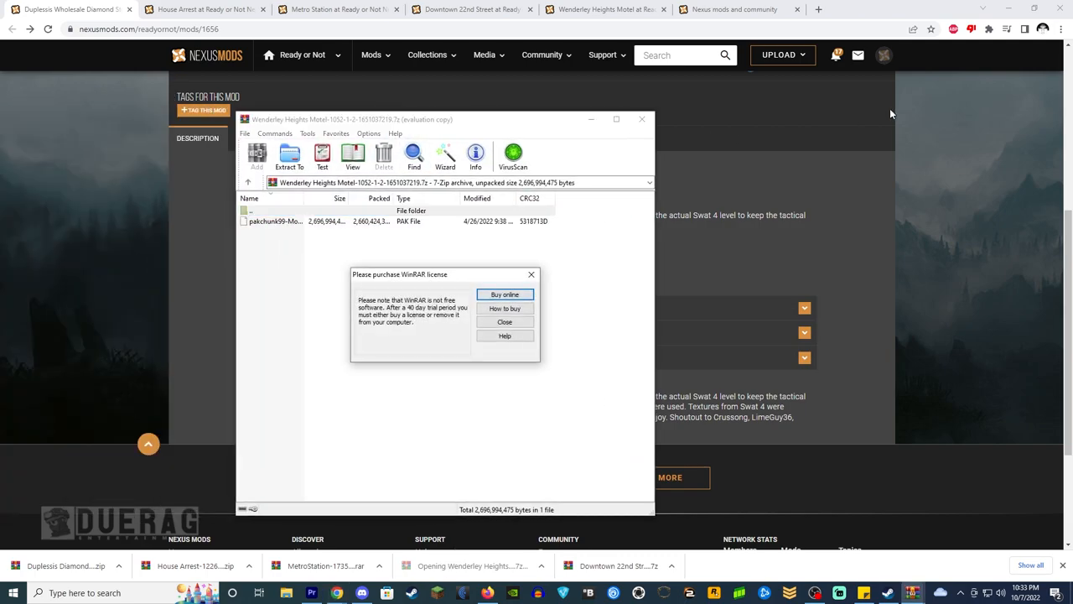
click(505, 321)
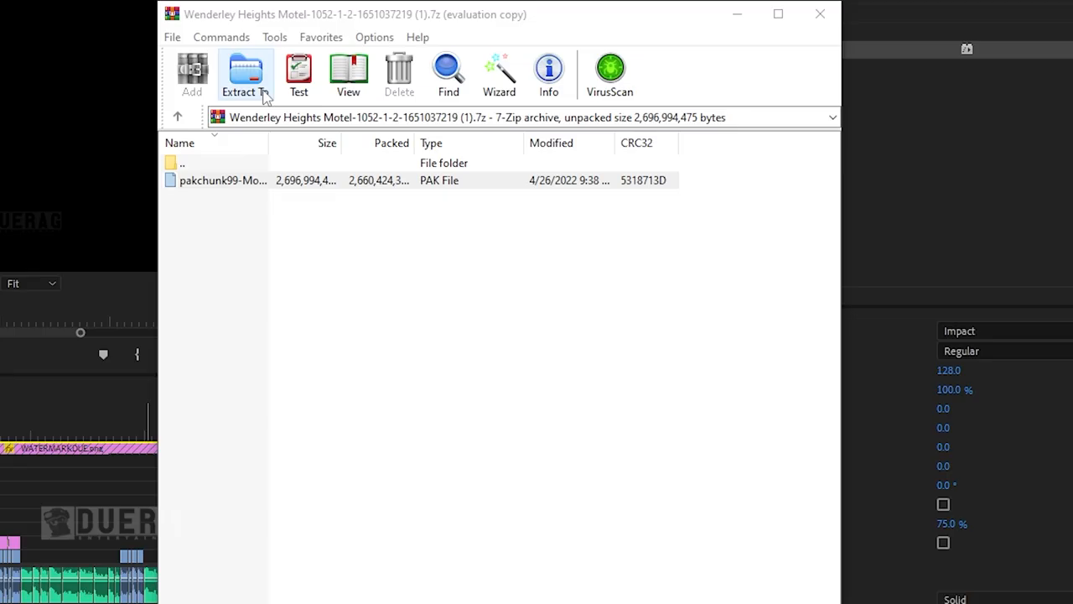
click(245, 74)
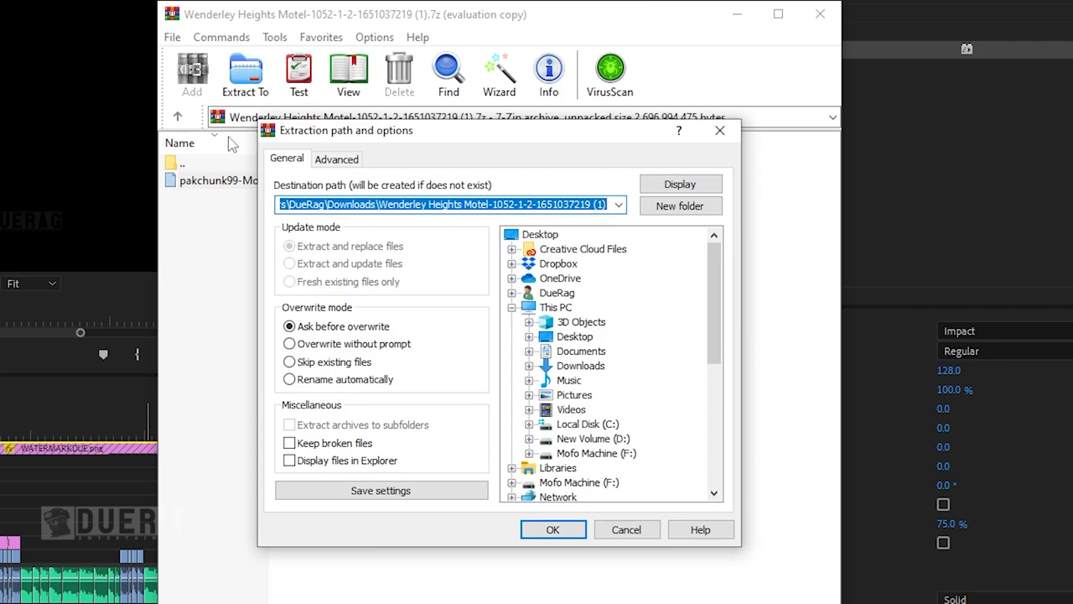
- Extract the Wenderley Heights pak to Paks\Modded Maps, declining to replace the existing file
scroll(down, 3)
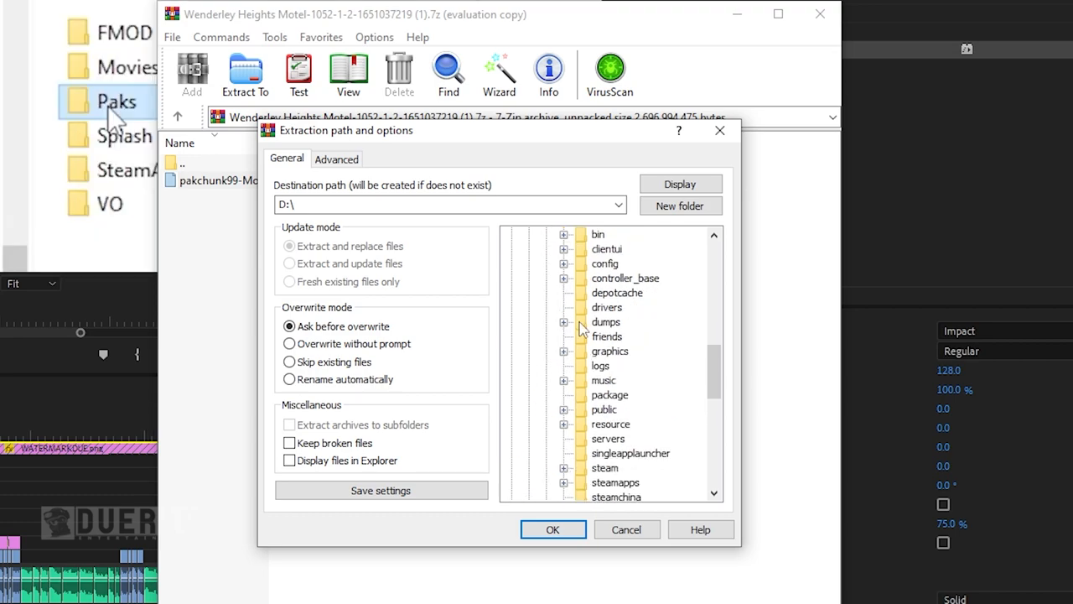
scroll(down, 3)
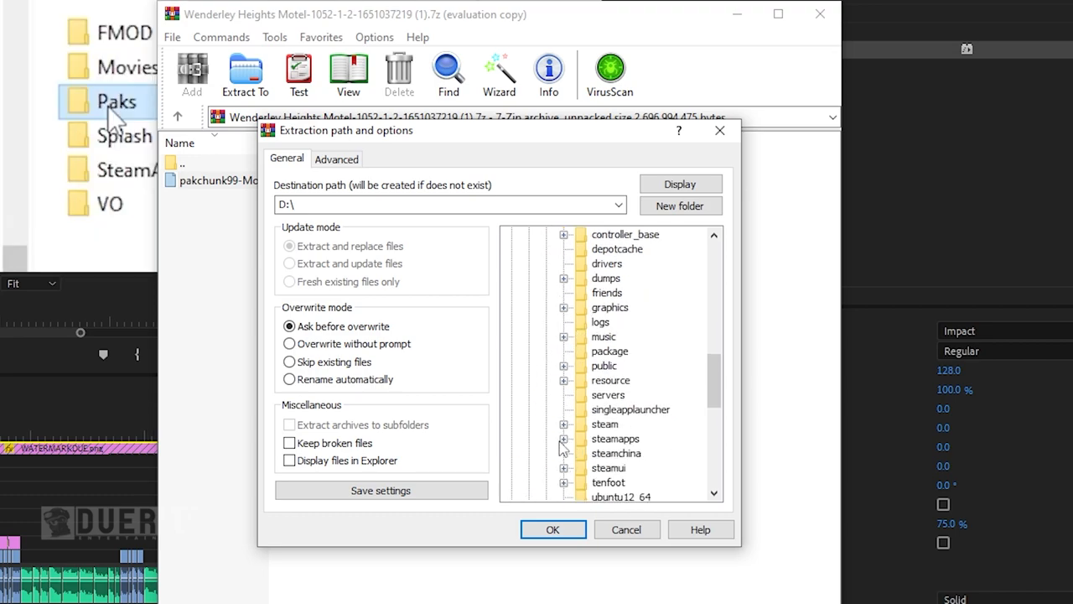
click(564, 439)
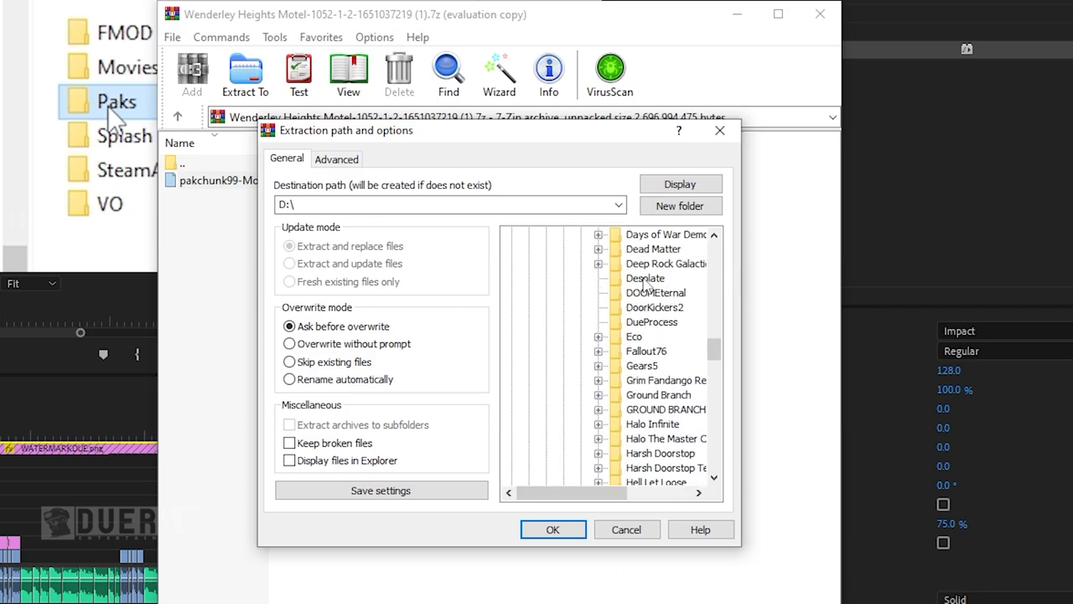
scroll(down, 3)
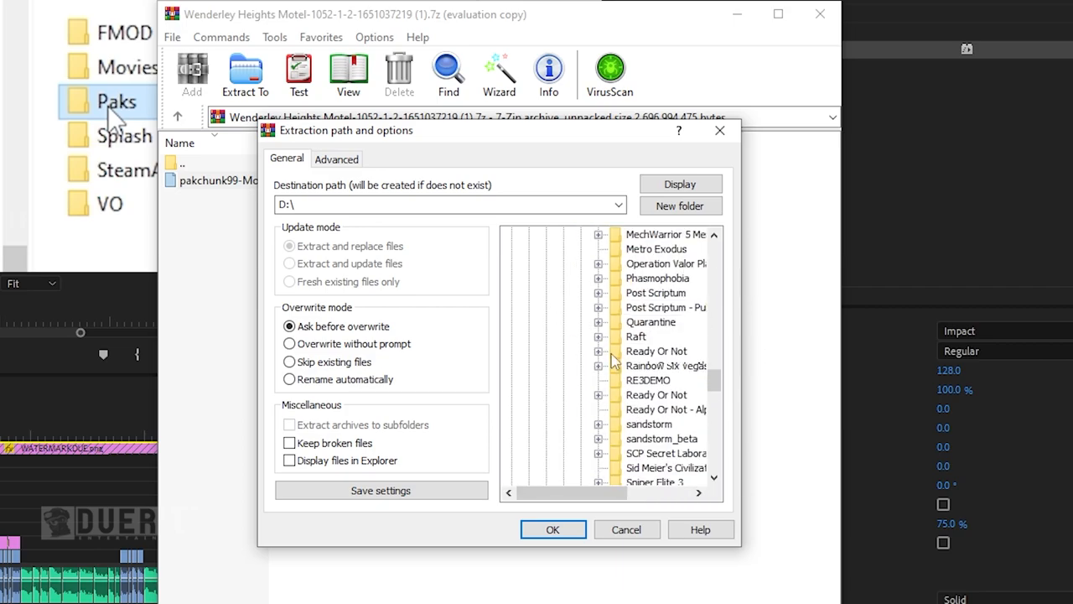
click(598, 262)
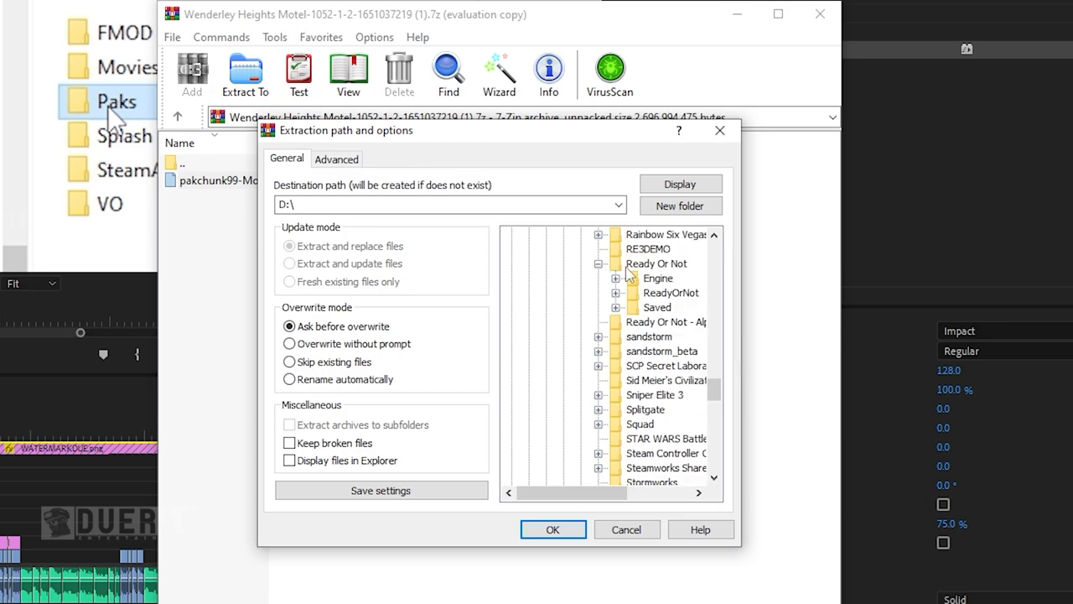
mouse_move(623, 302)
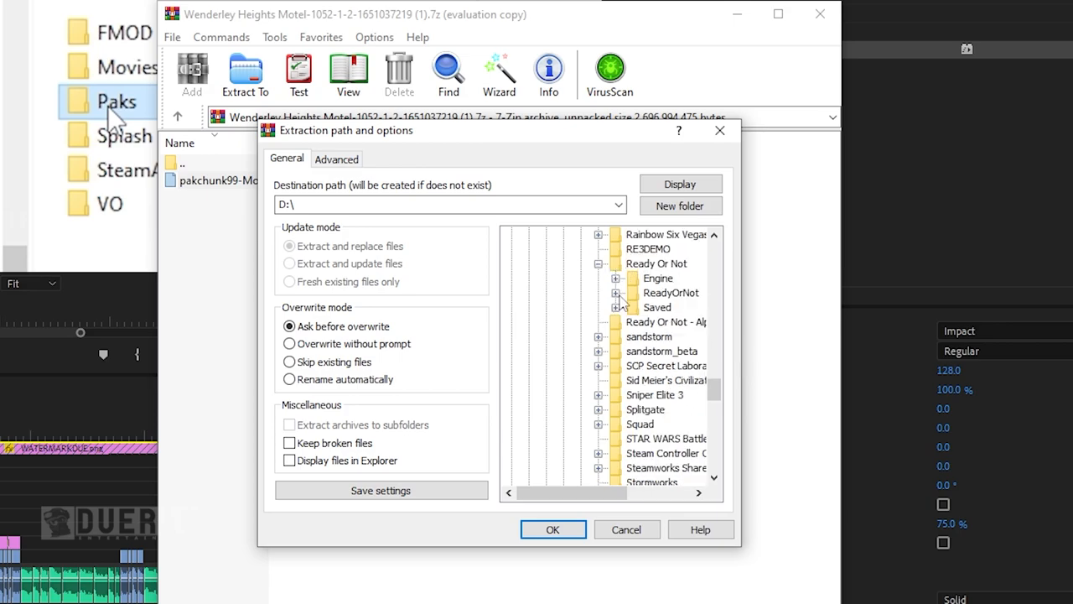
click(599, 292)
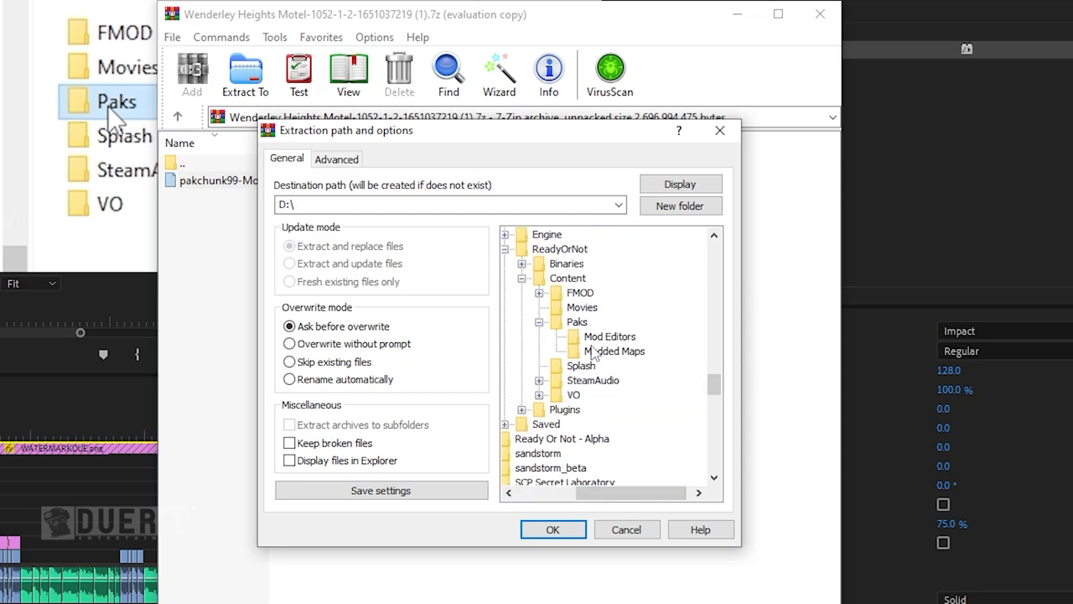
mouse_move(604, 352)
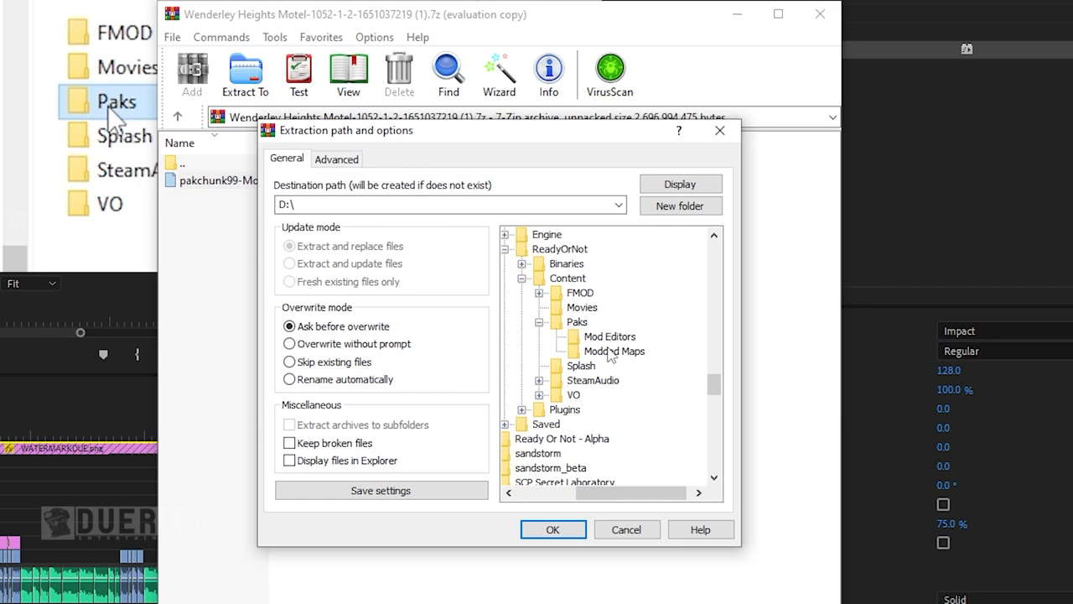
mouse_move(631, 361)
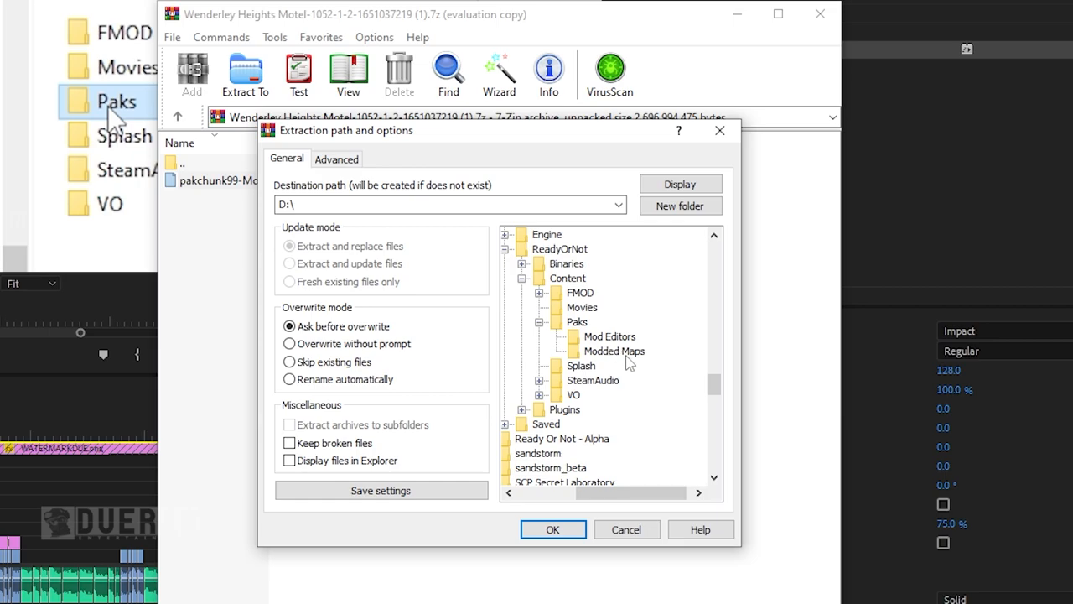
click(614, 351)
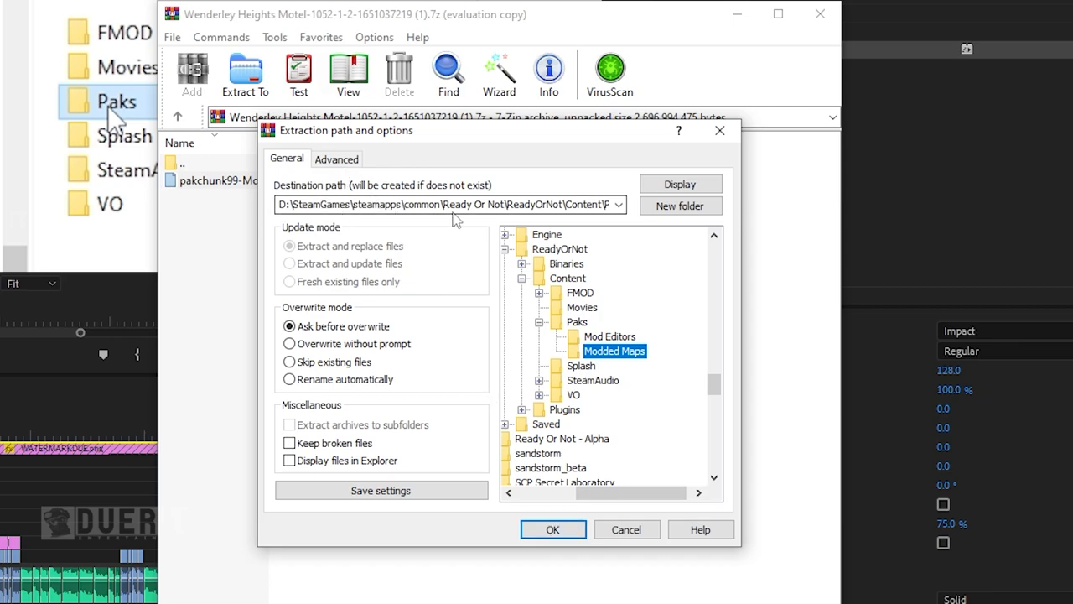
click(553, 529)
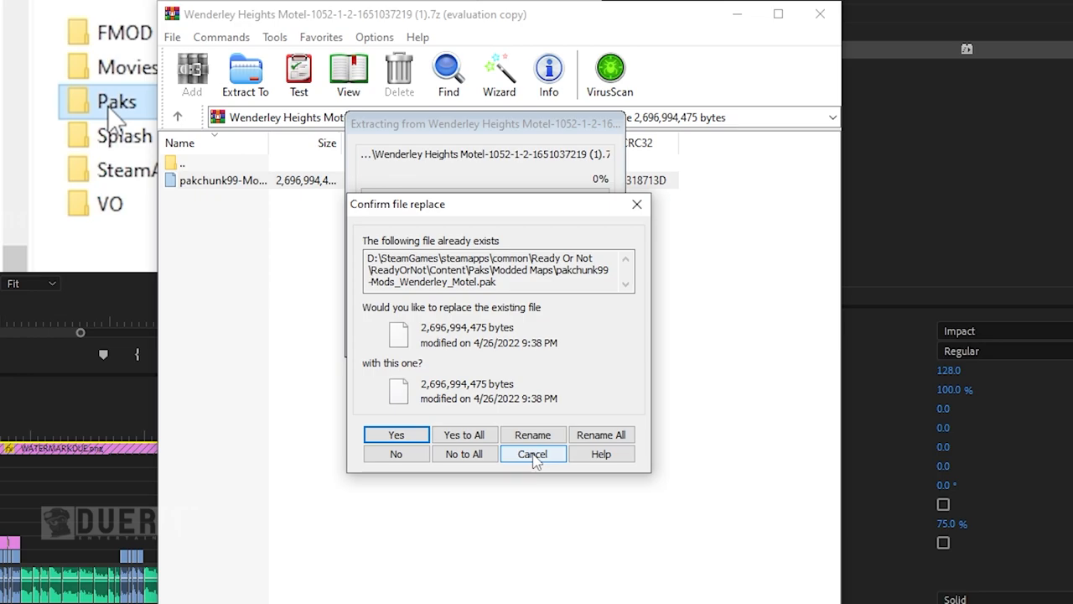
click(533, 454)
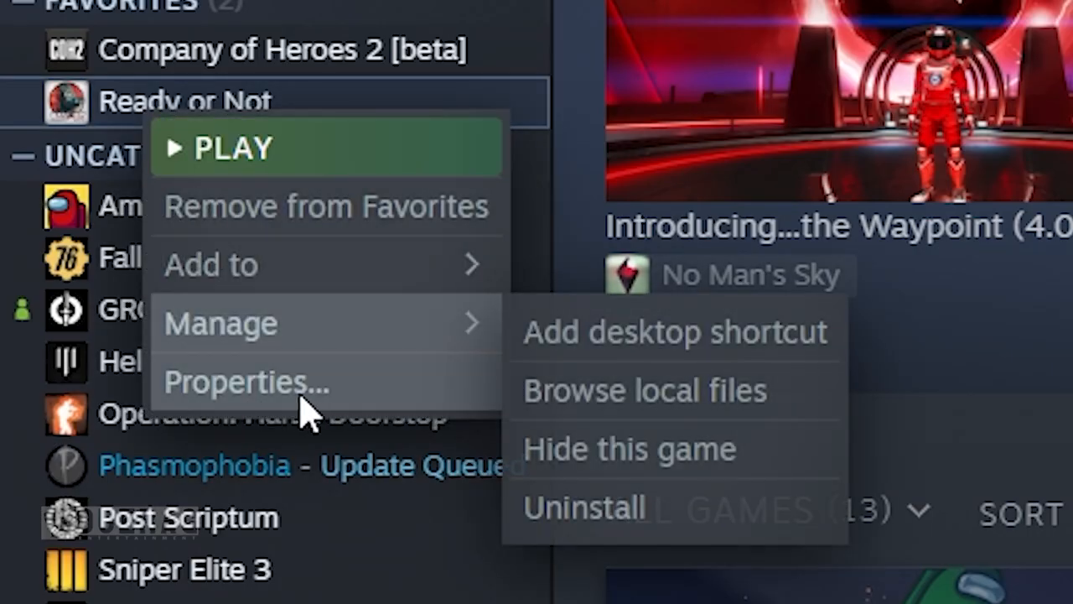
- Browse Ready or Not's local files from its Steam properties
click(244, 382)
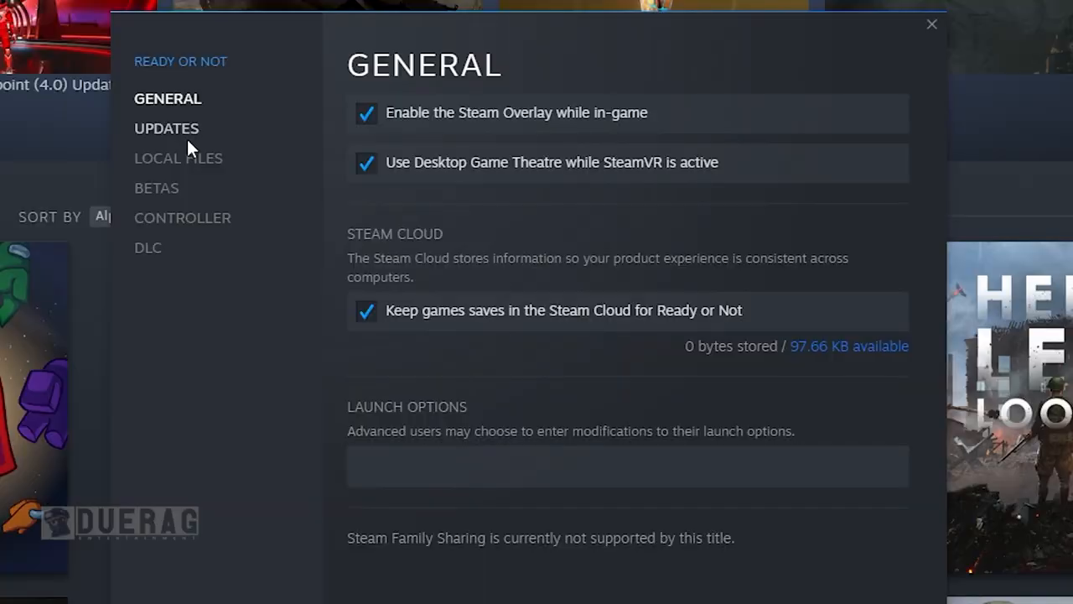
click(178, 157)
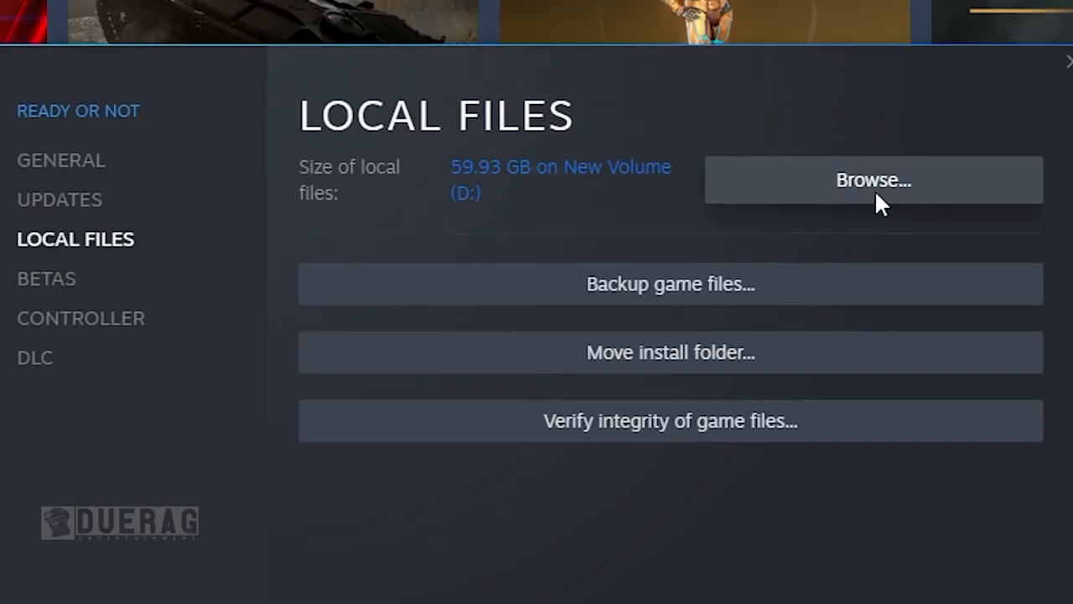
click(873, 180)
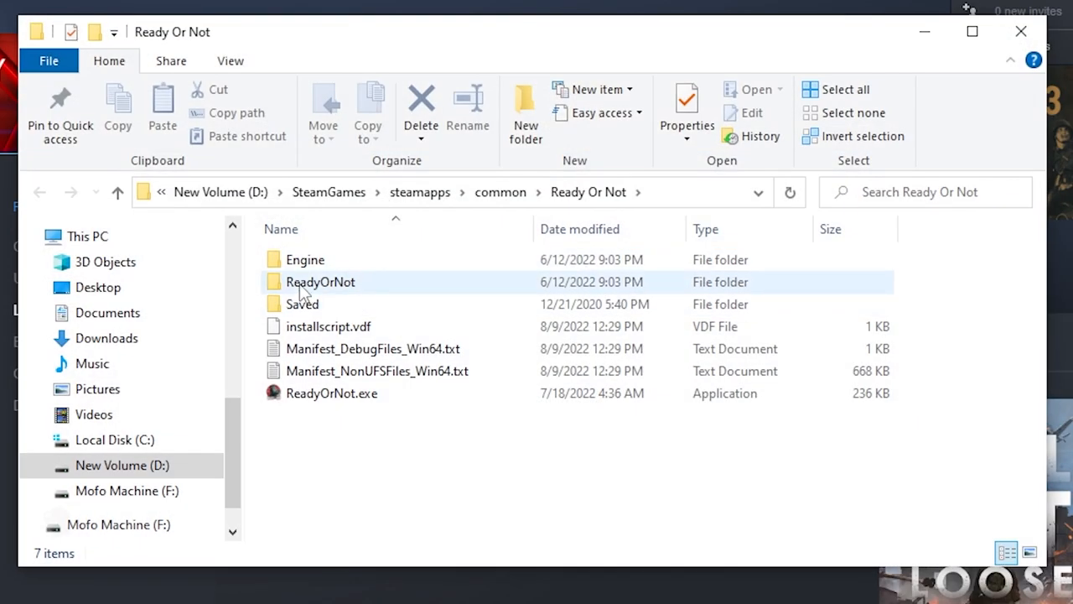
- Move pakchunk99-Mods_22ndStreet.pak into Paks\Modded Maps and bring up the Metro Station archive
double_click(321, 281)
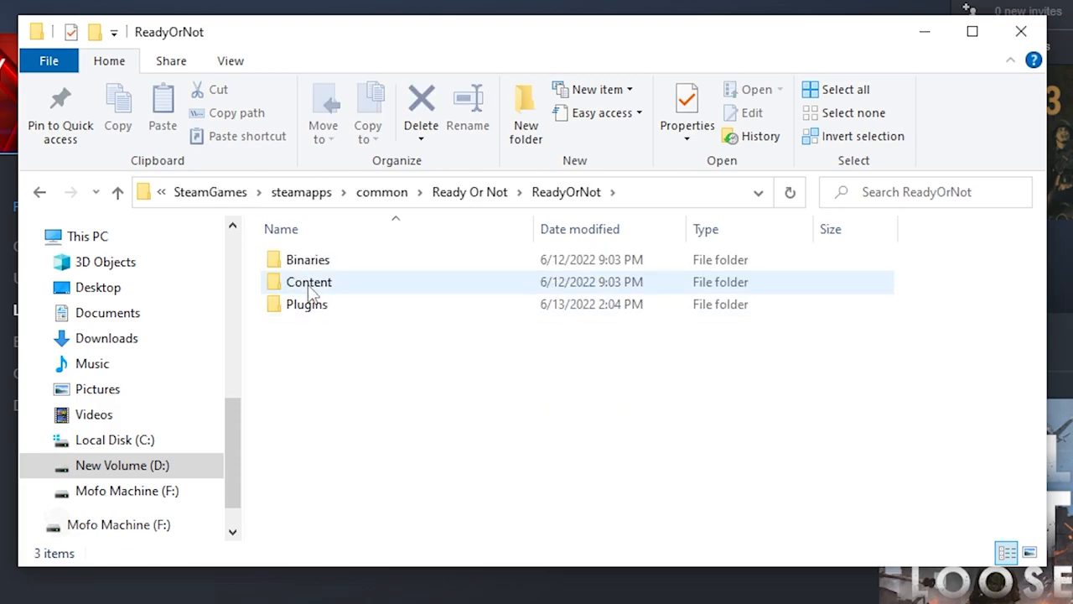
double_click(308, 282)
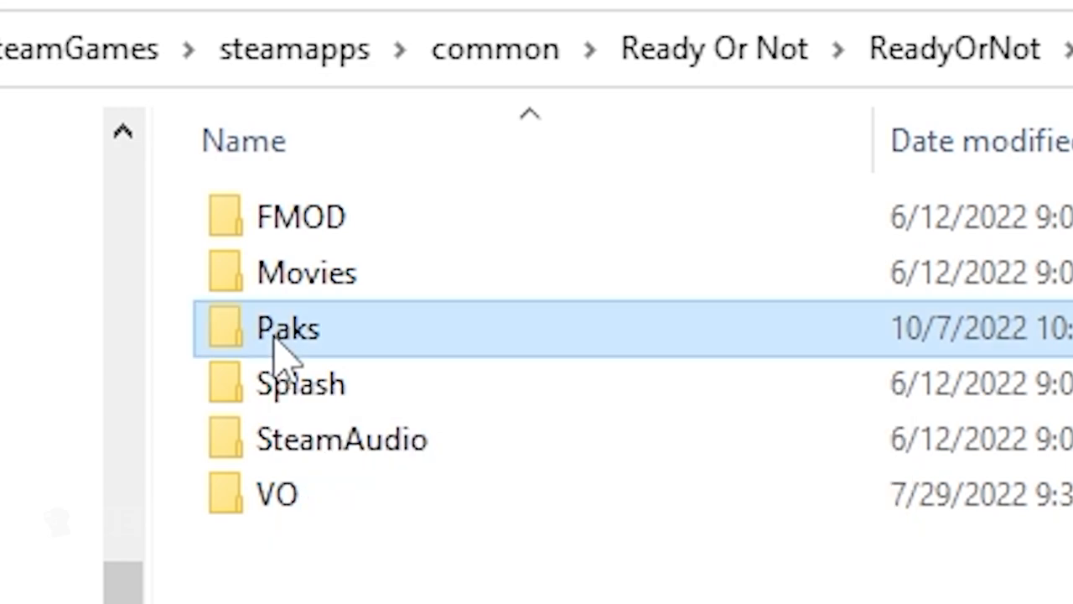
double_click(287, 328)
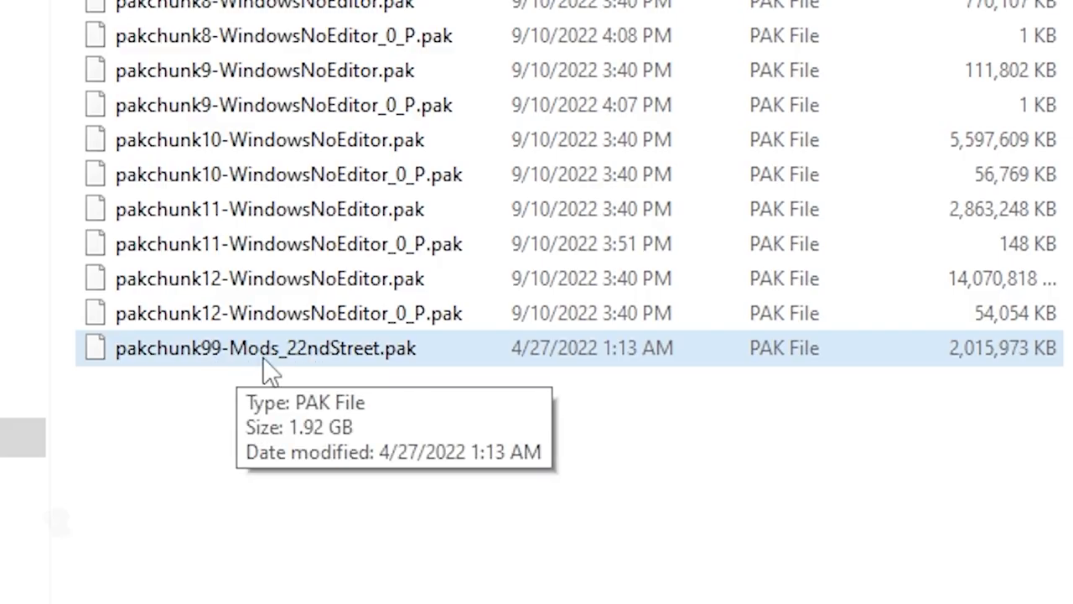
right_click(545, 235)
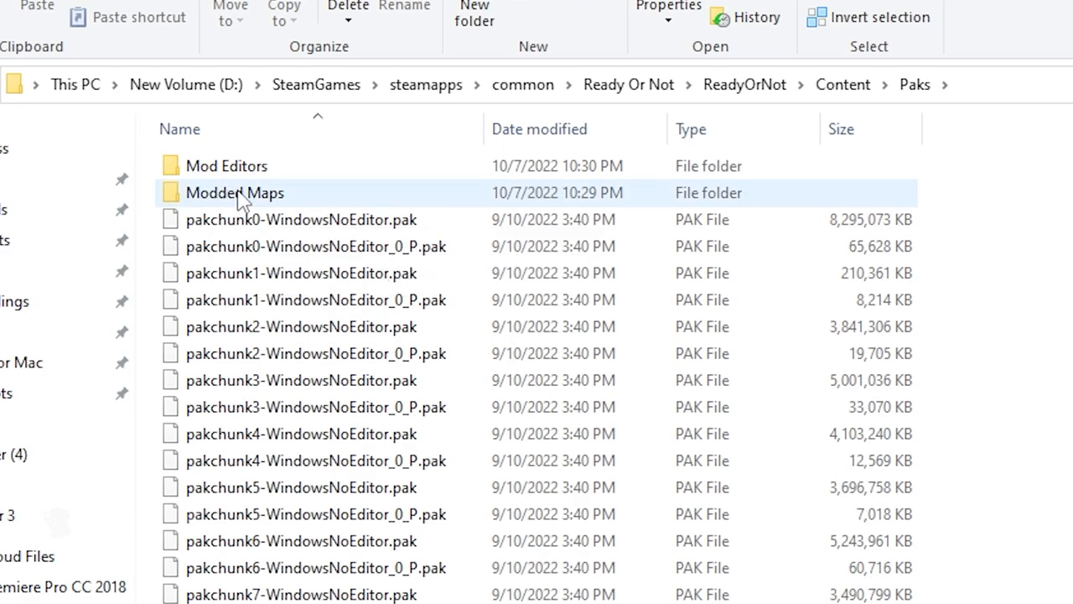
double_click(235, 192)
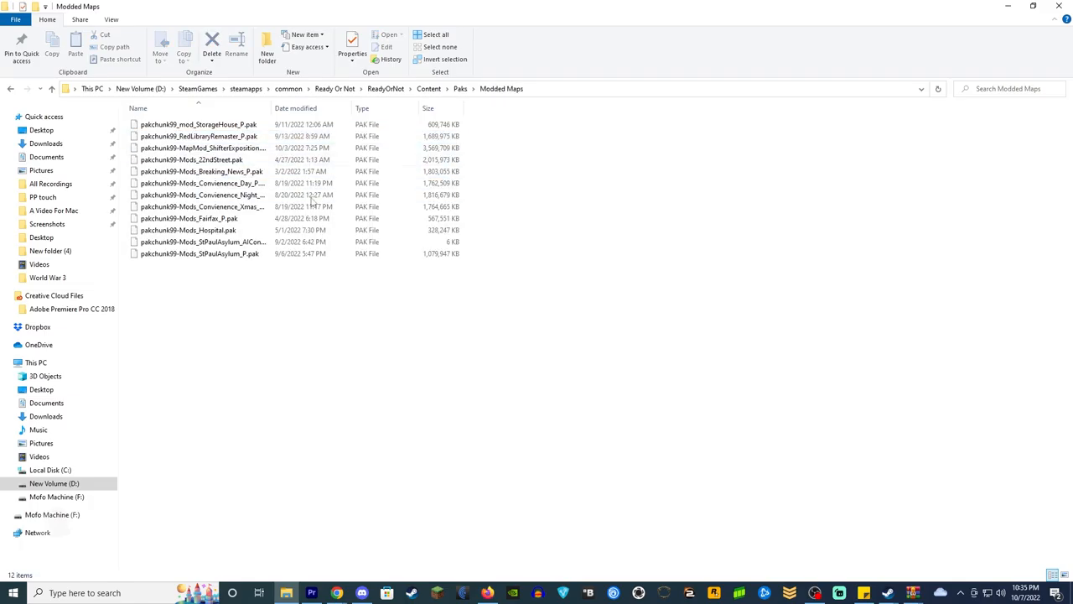
mouse_move(912, 593)
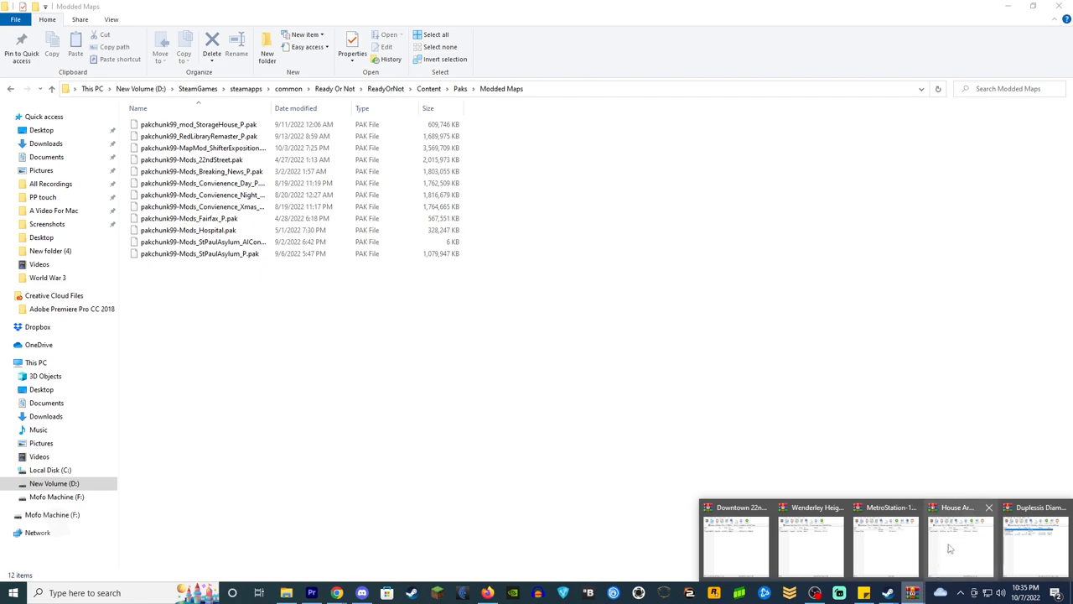
click(886, 541)
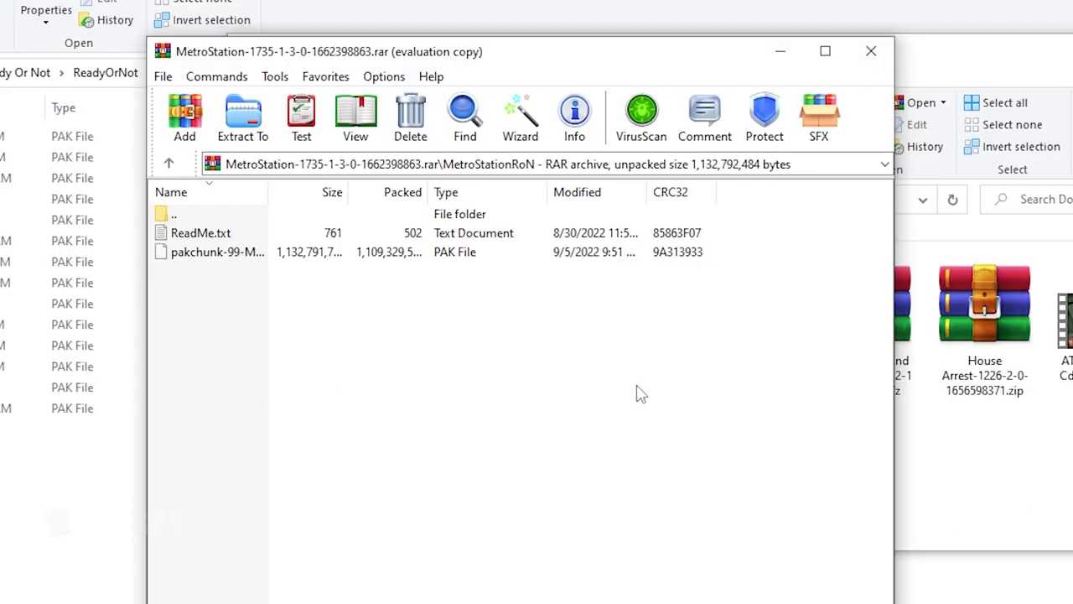
mouse_move(241, 284)
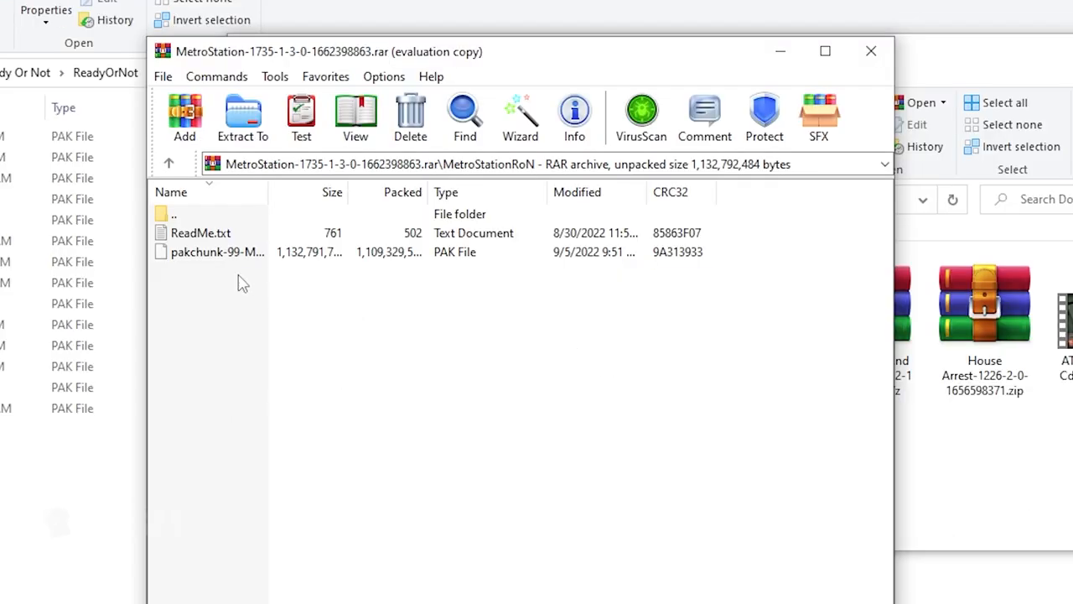
mouse_move(218, 251)
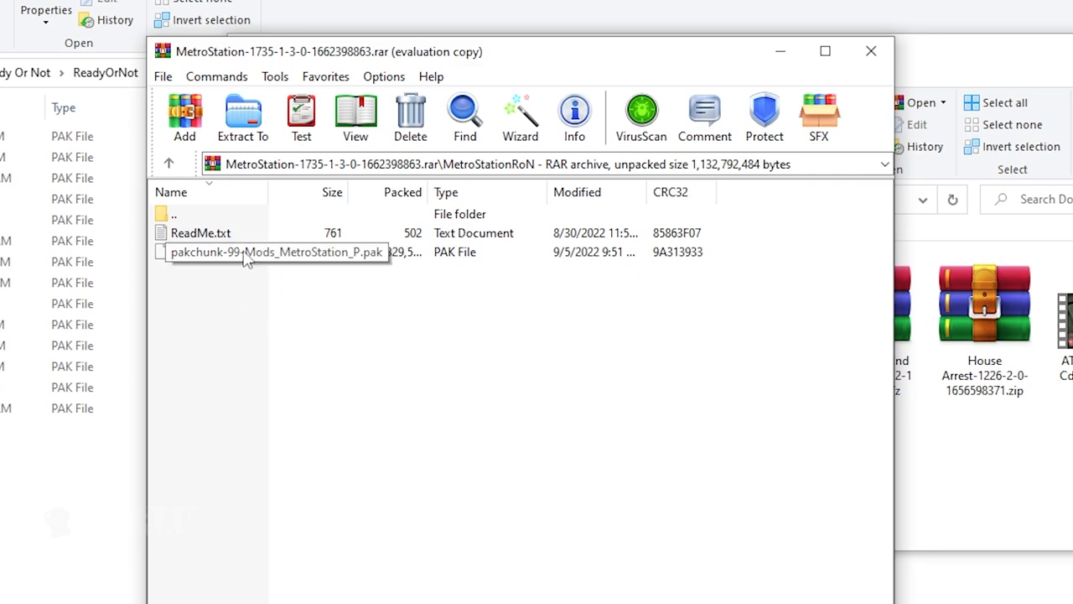
- Open the Metro Station archive's ReadMe.txt
click(200, 232)
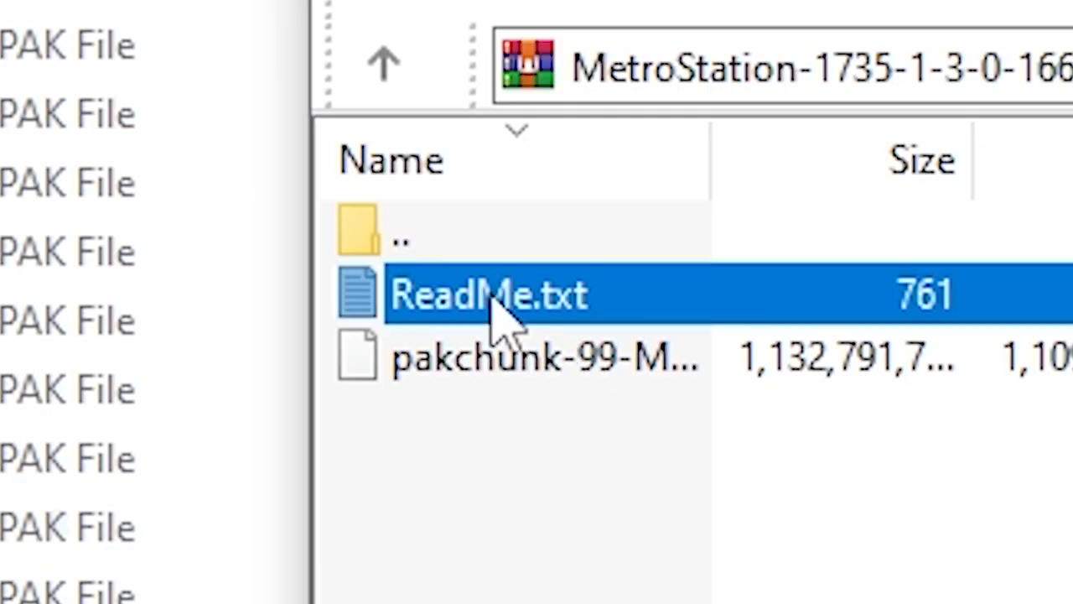
double_click(489, 295)
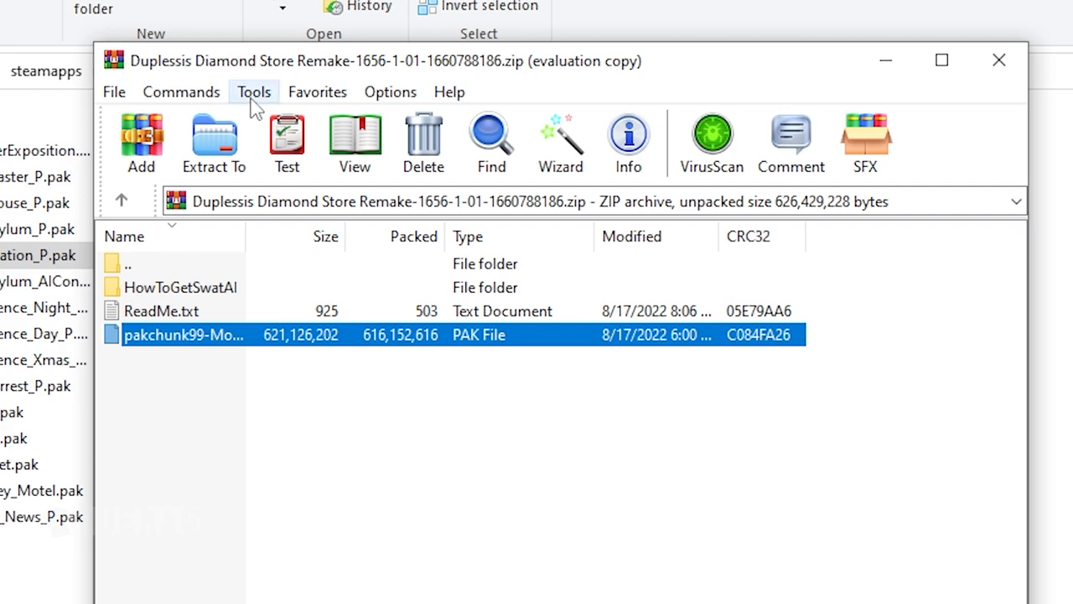
- Enter the Duplessis archive's HowToGetSwatAI folder and open its instructions in Notepad
click(206, 408)
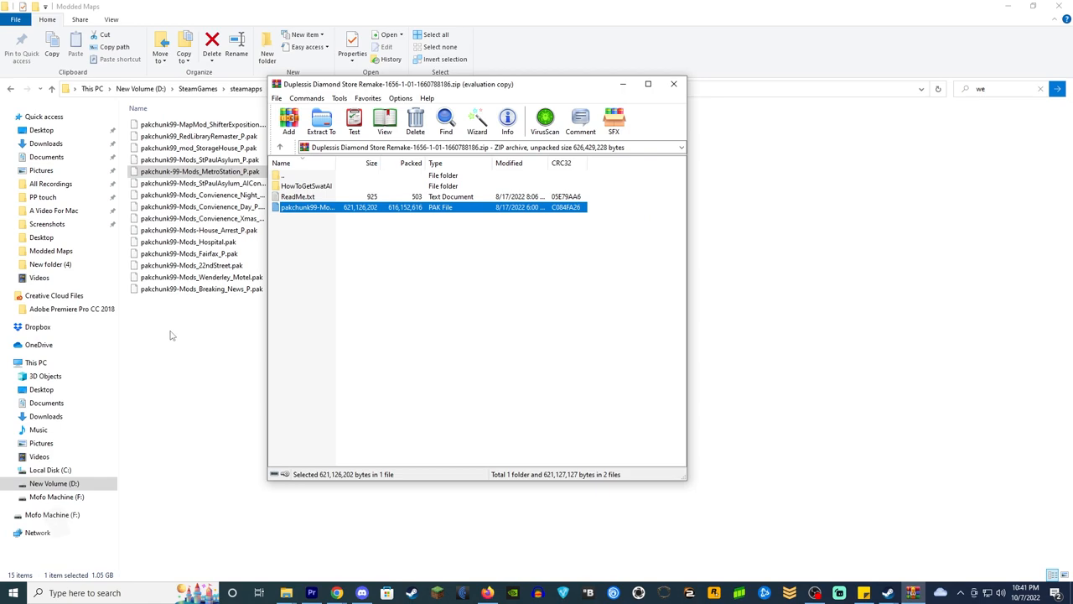
click(321, 121)
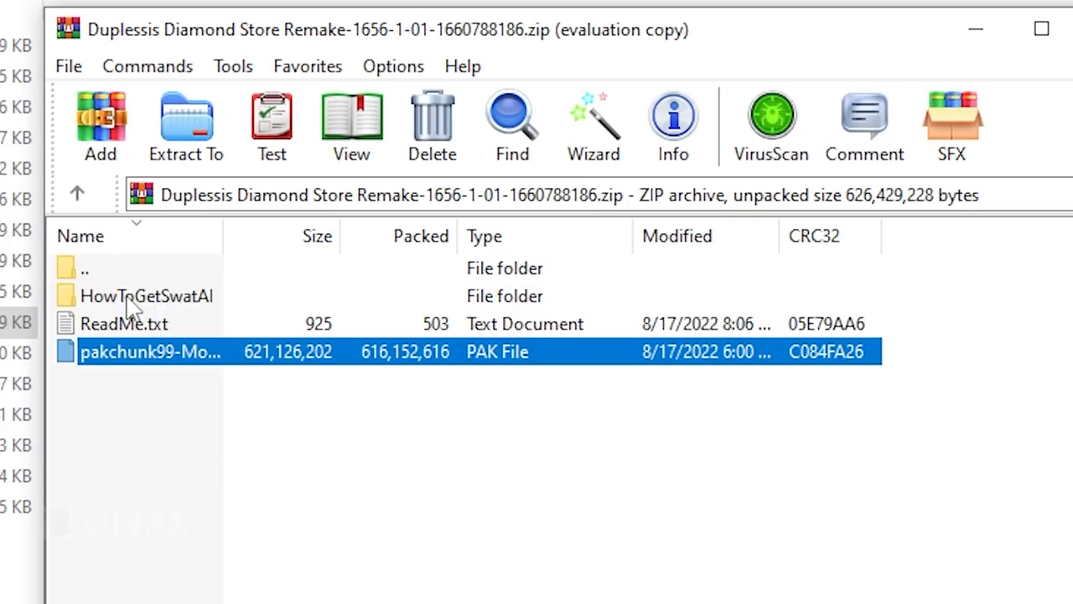
double_click(147, 296)
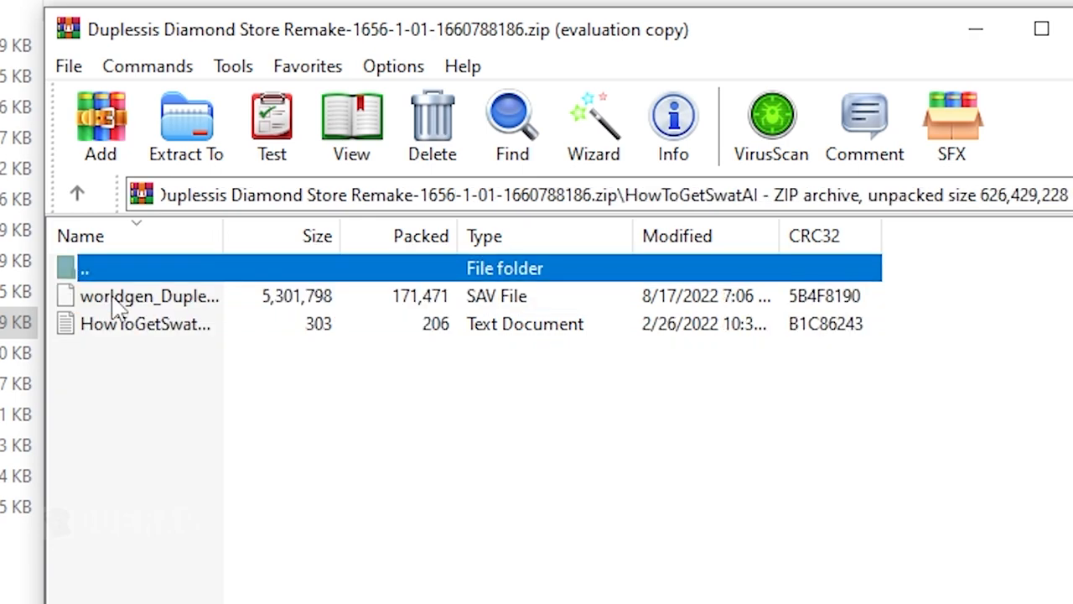
click(150, 295)
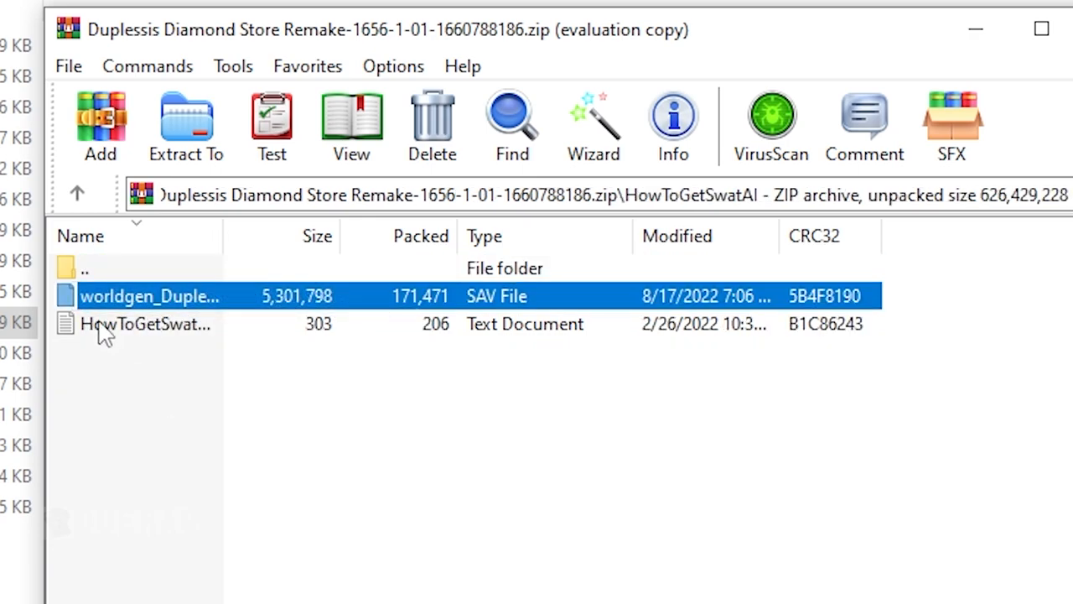
double_click(143, 324)
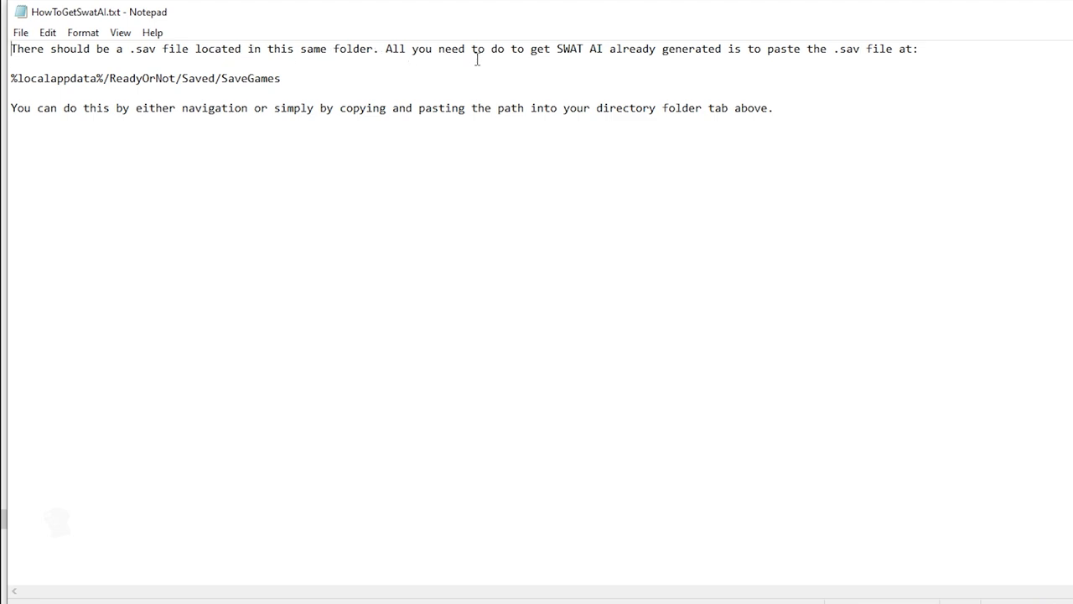
mouse_move(701, 58)
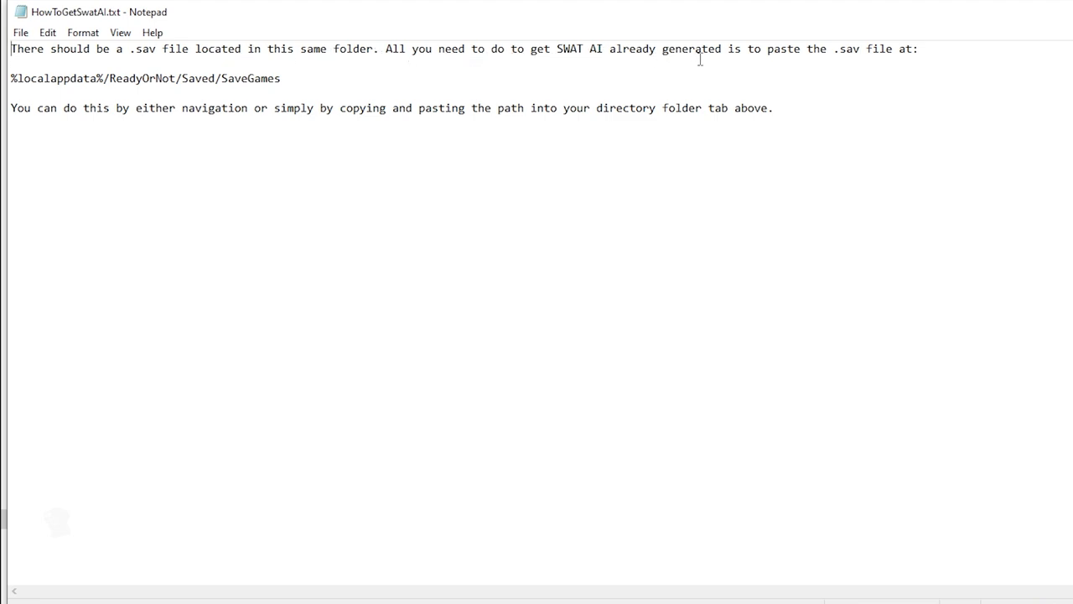
mouse_move(836, 60)
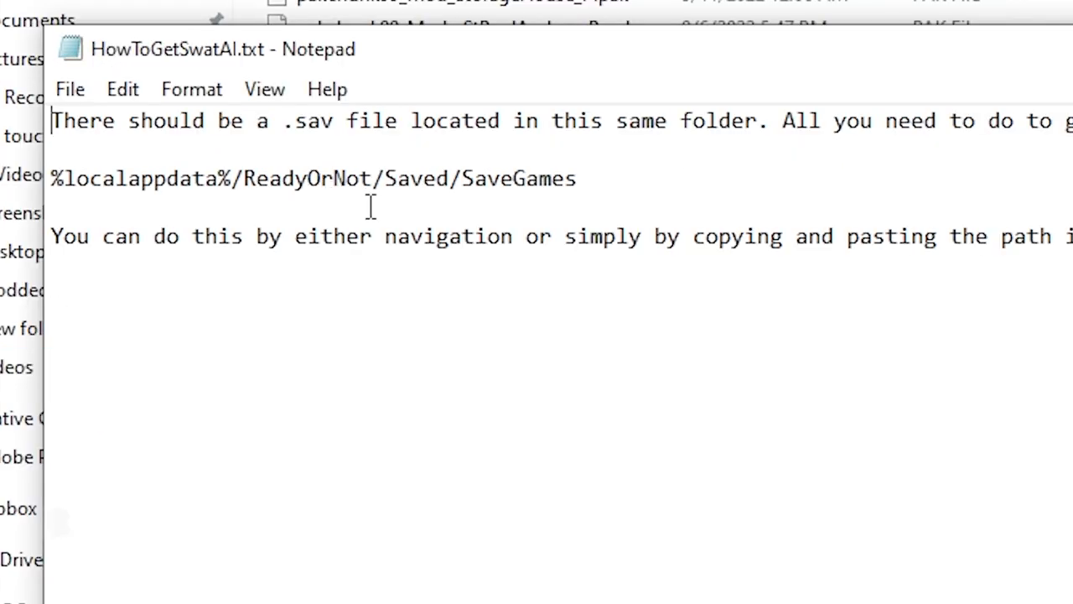
mouse_move(536, 63)
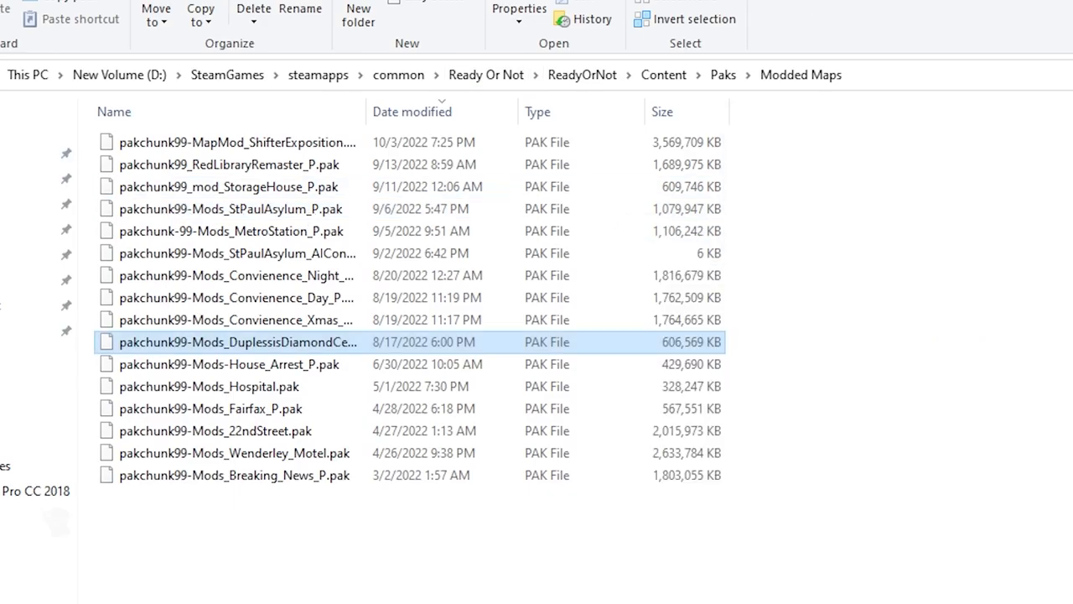
- Navigate up from Paks to the Ready Or Not folder, then into Saved and SaveGames
click(723, 75)
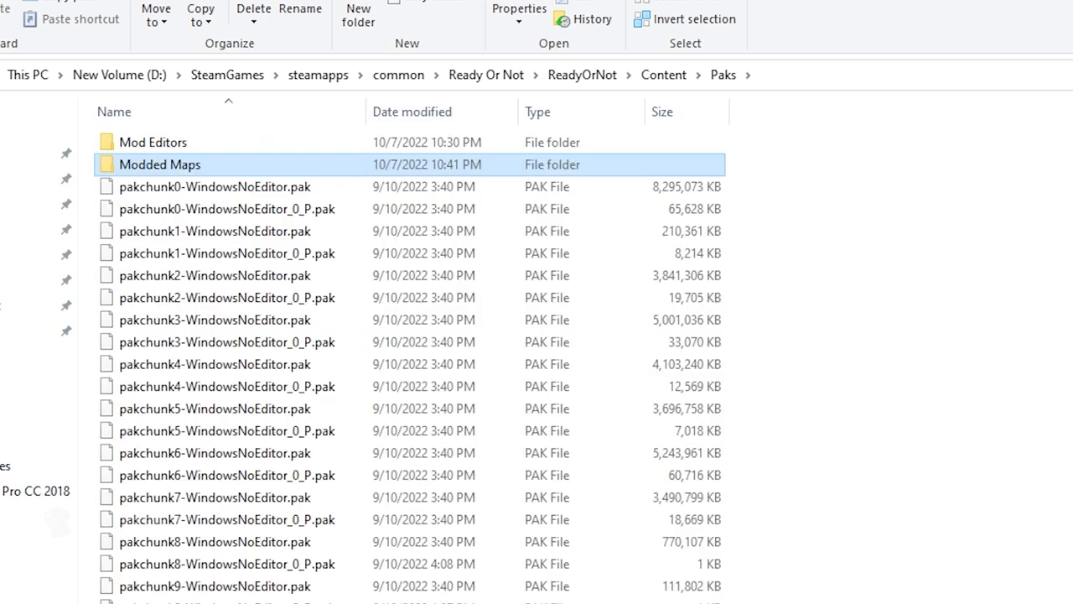
click(664, 74)
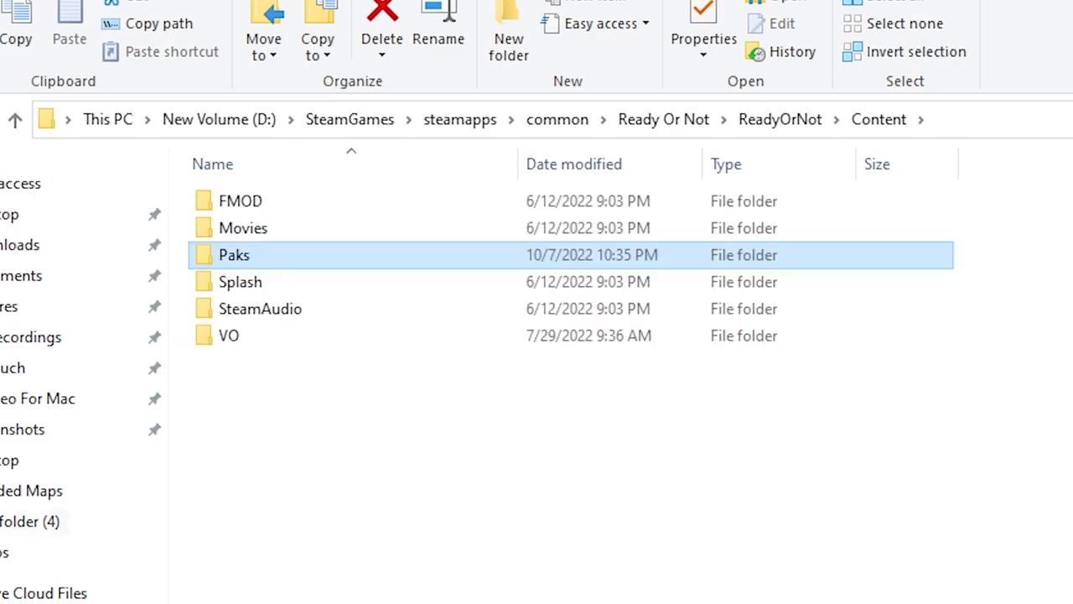
click(779, 119)
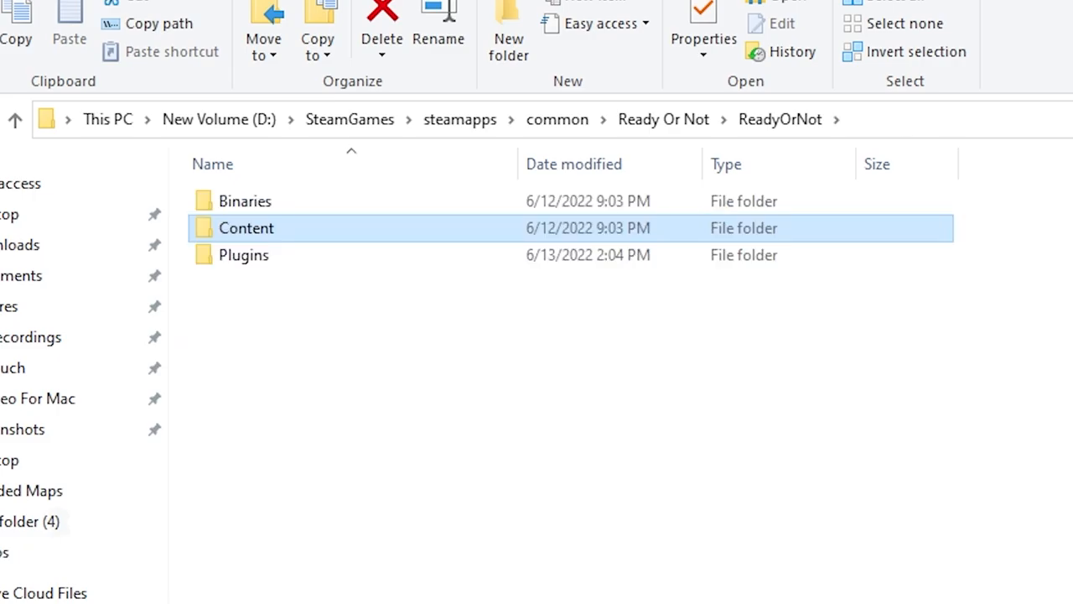
click(664, 120)
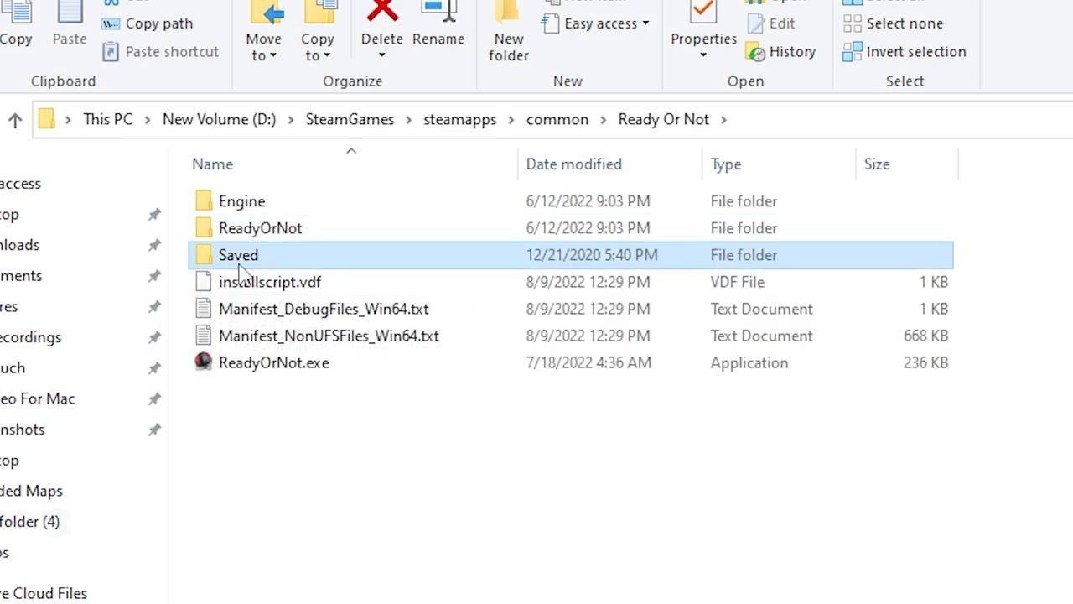
double_click(239, 255)
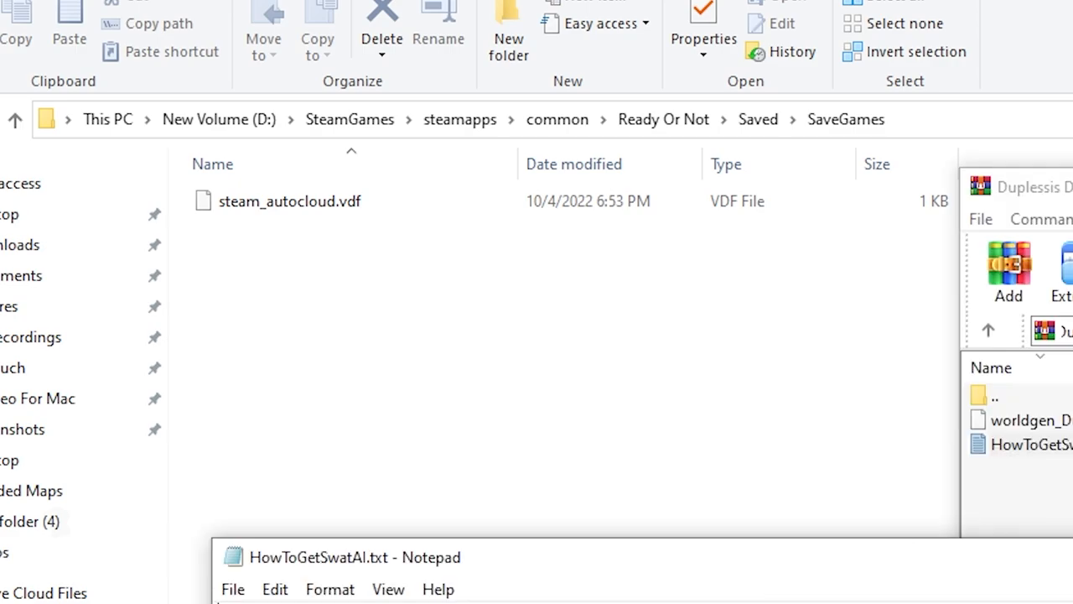
mouse_move(494, 343)
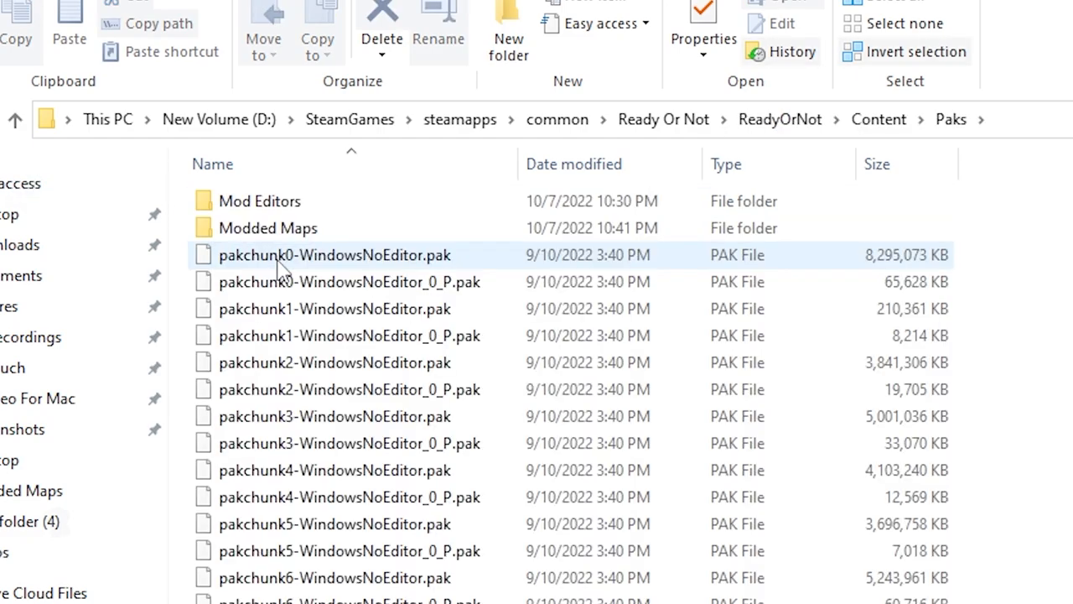
double_click(269, 227)
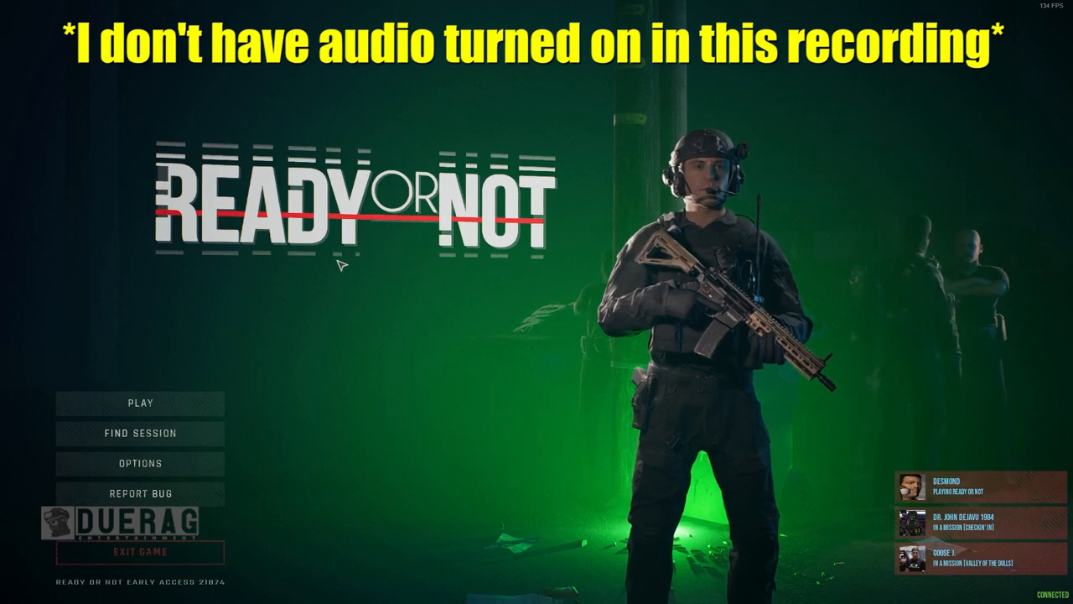
mouse_move(244, 460)
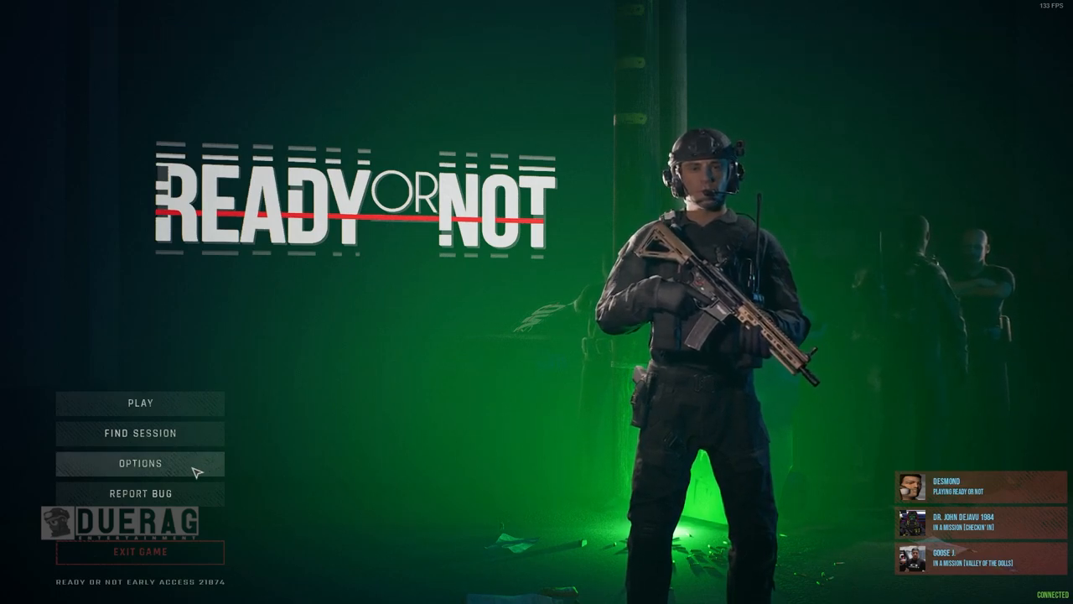
- Open OPTIONS from the main menu and scroll through the GAME settings
click(141, 462)
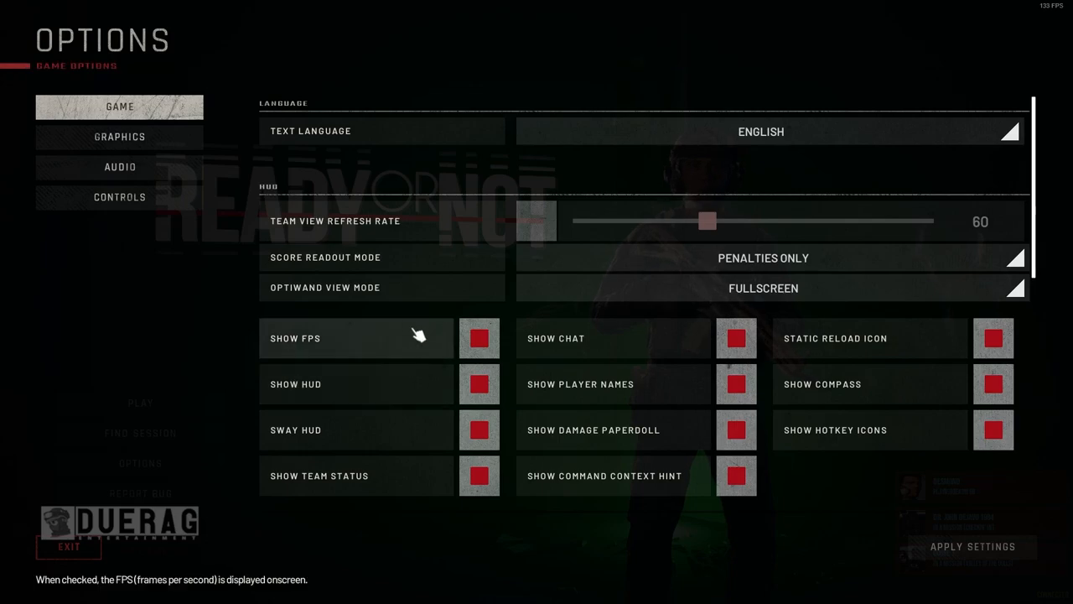
scroll(down, 3)
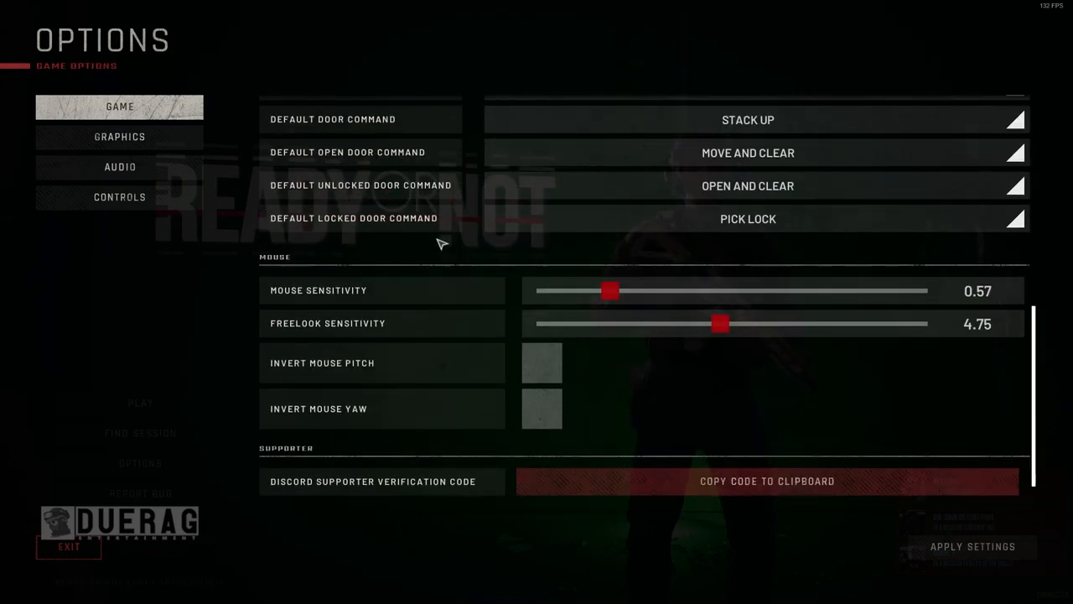
scroll(down, 3)
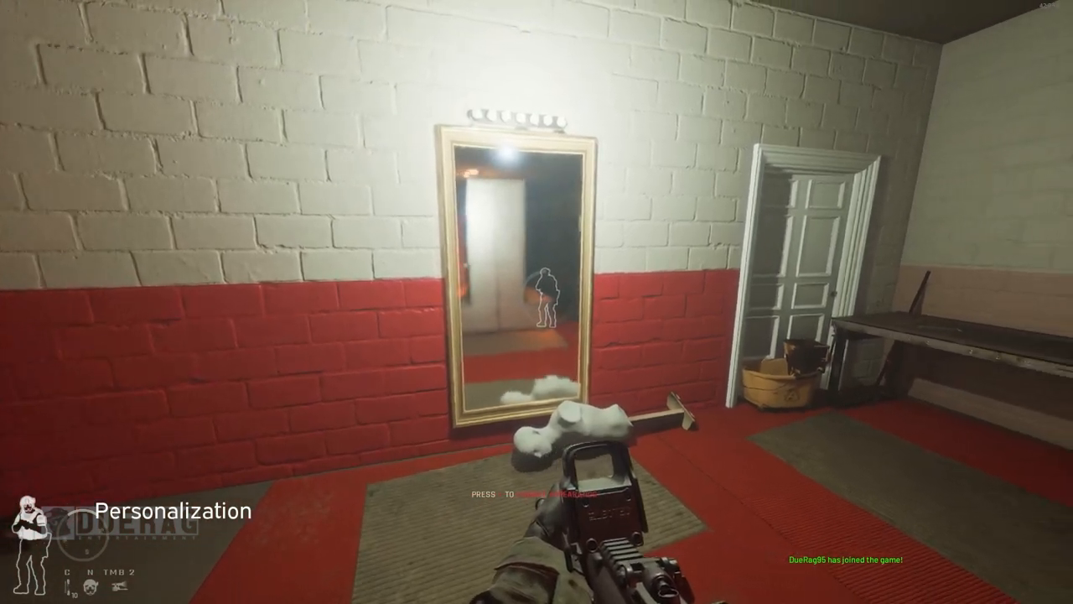
mouse_move(537, 302)
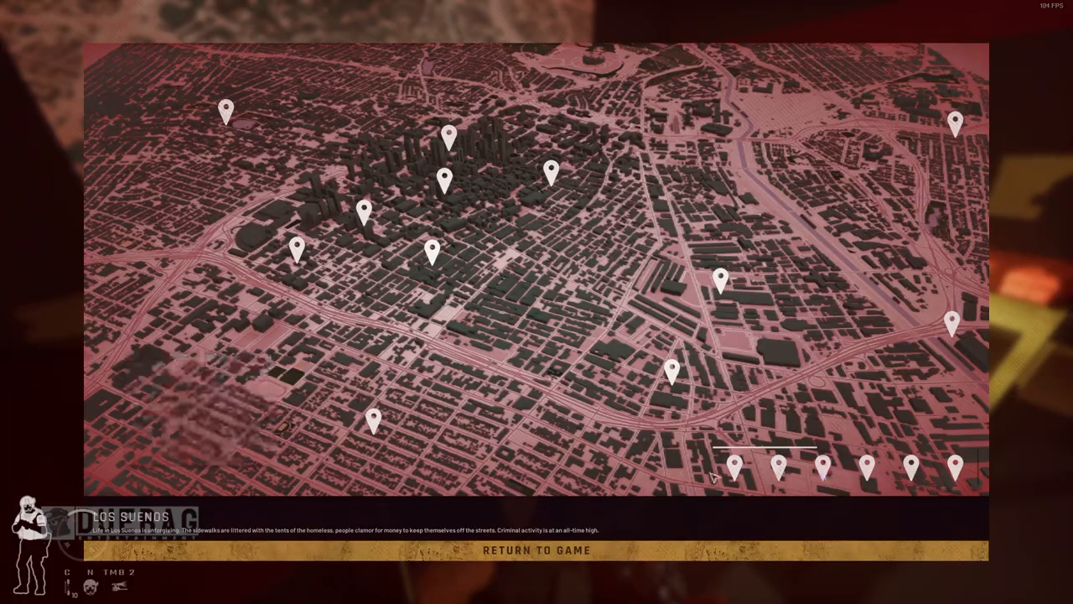
- Check the HOUSE_ARREST and RON_WB_22NDSTREET pins on the Los Suenos map
click(737, 464)
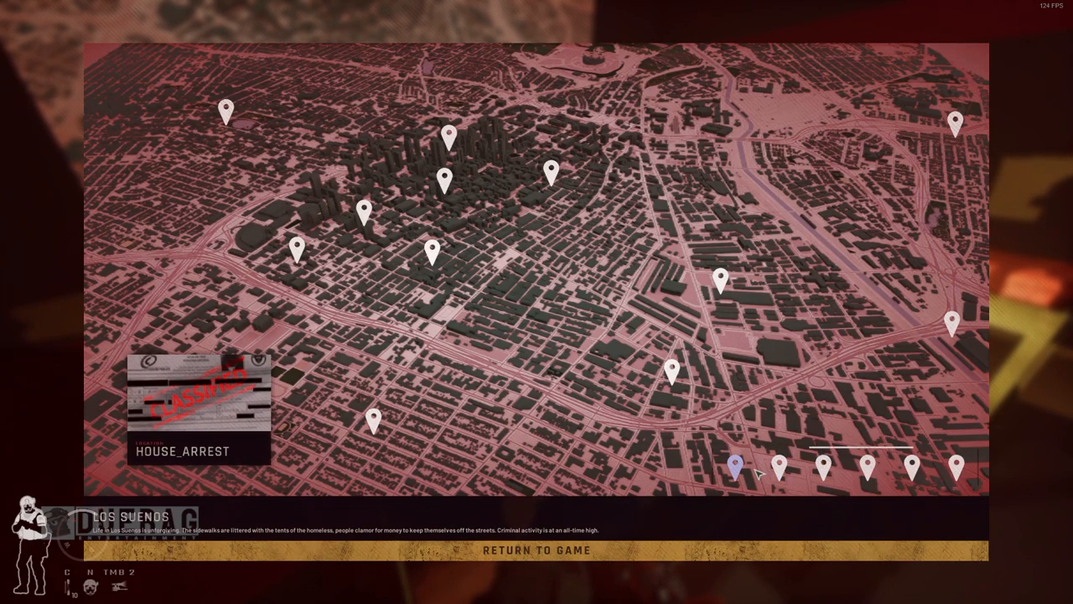
click(780, 466)
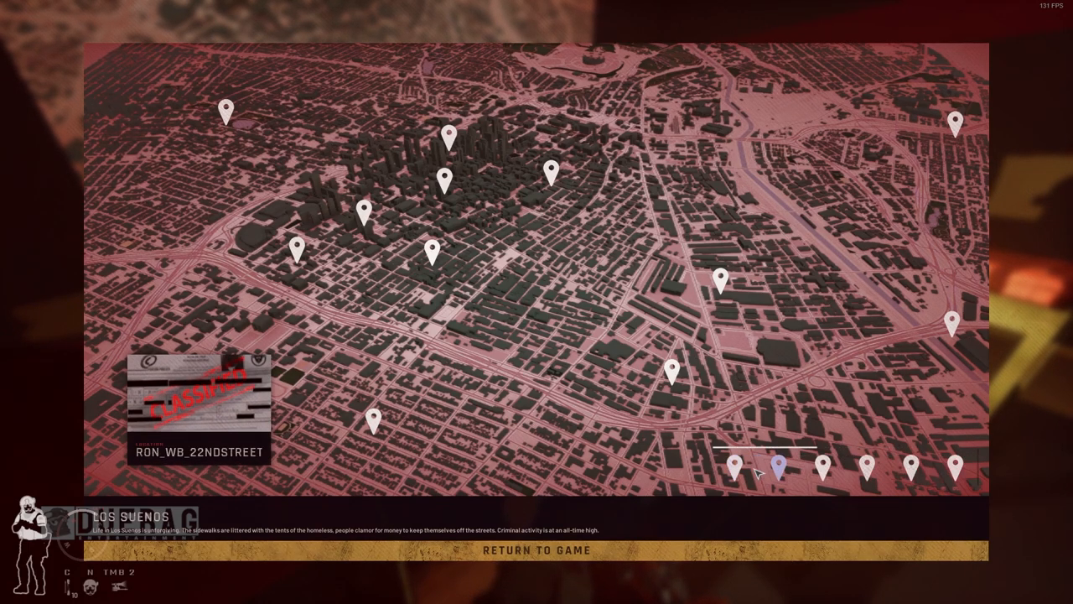